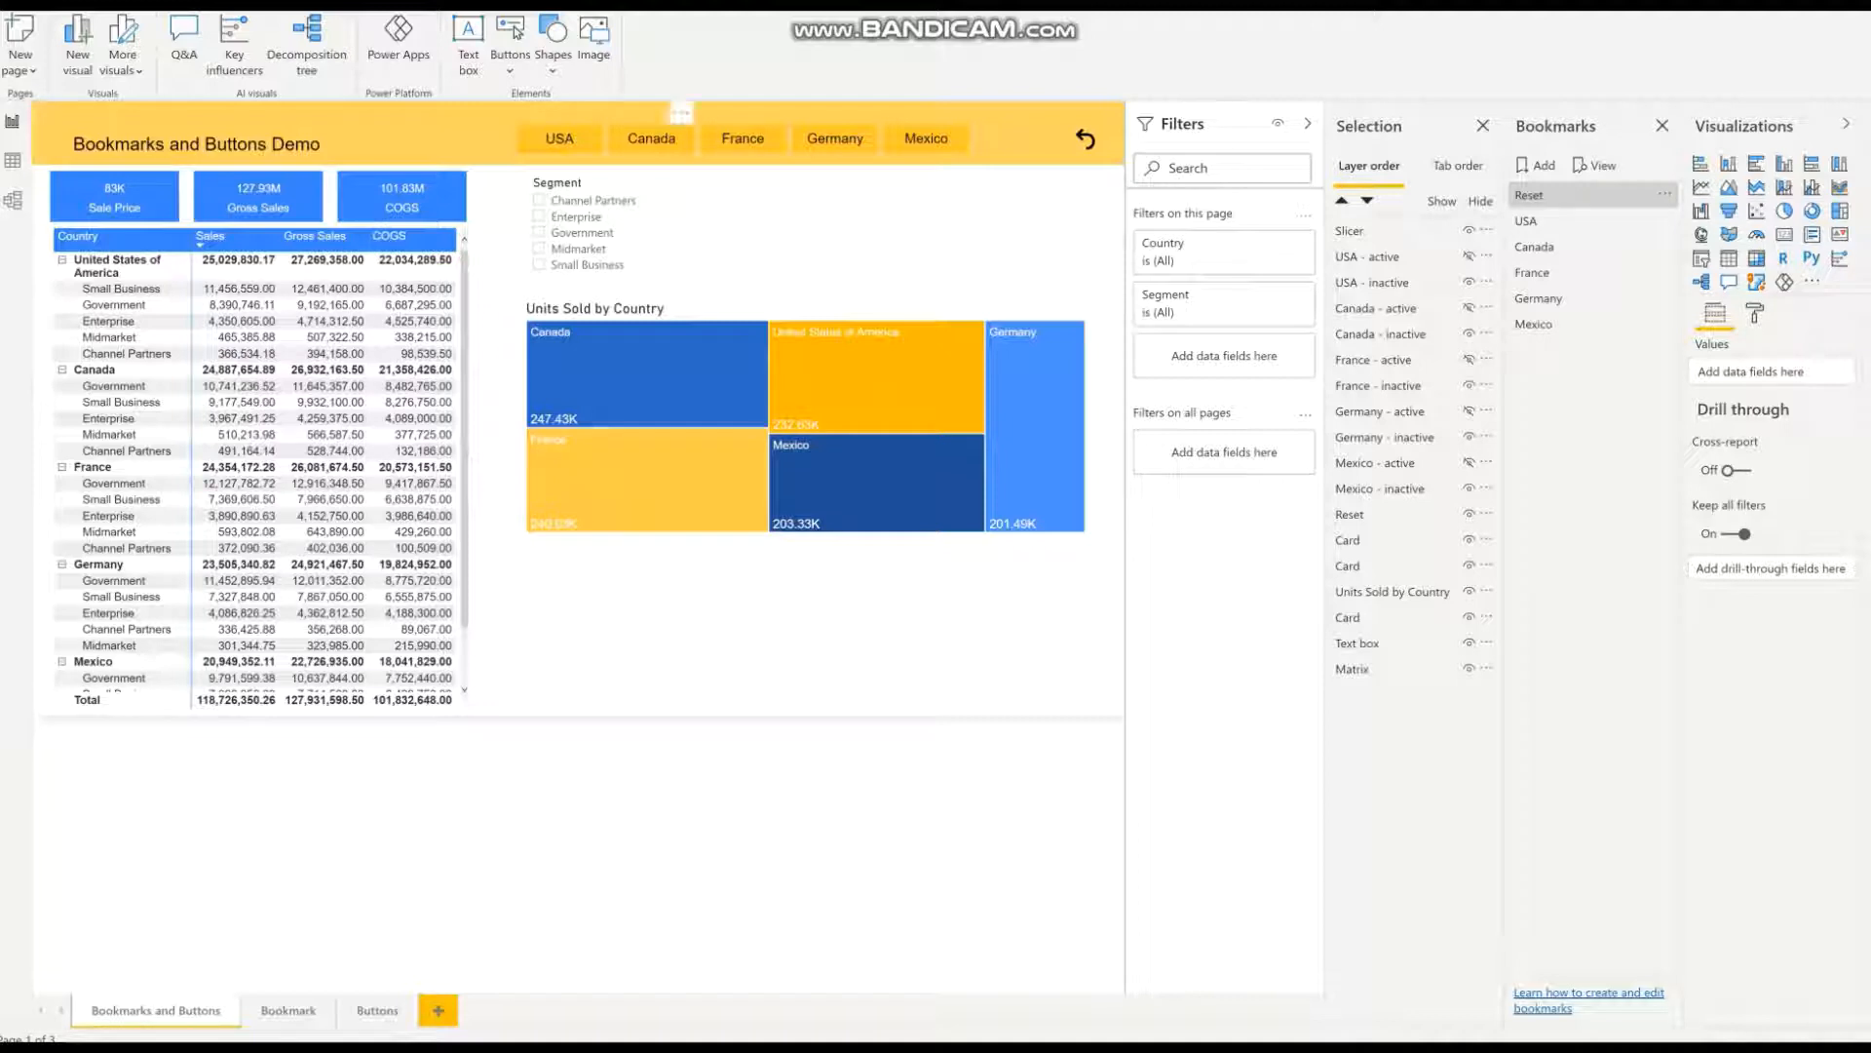
# Step: Select Channel Partners and Enterprise in the USA view, then switch to Canada where the selection is lost
pyautogui.click(559, 138)
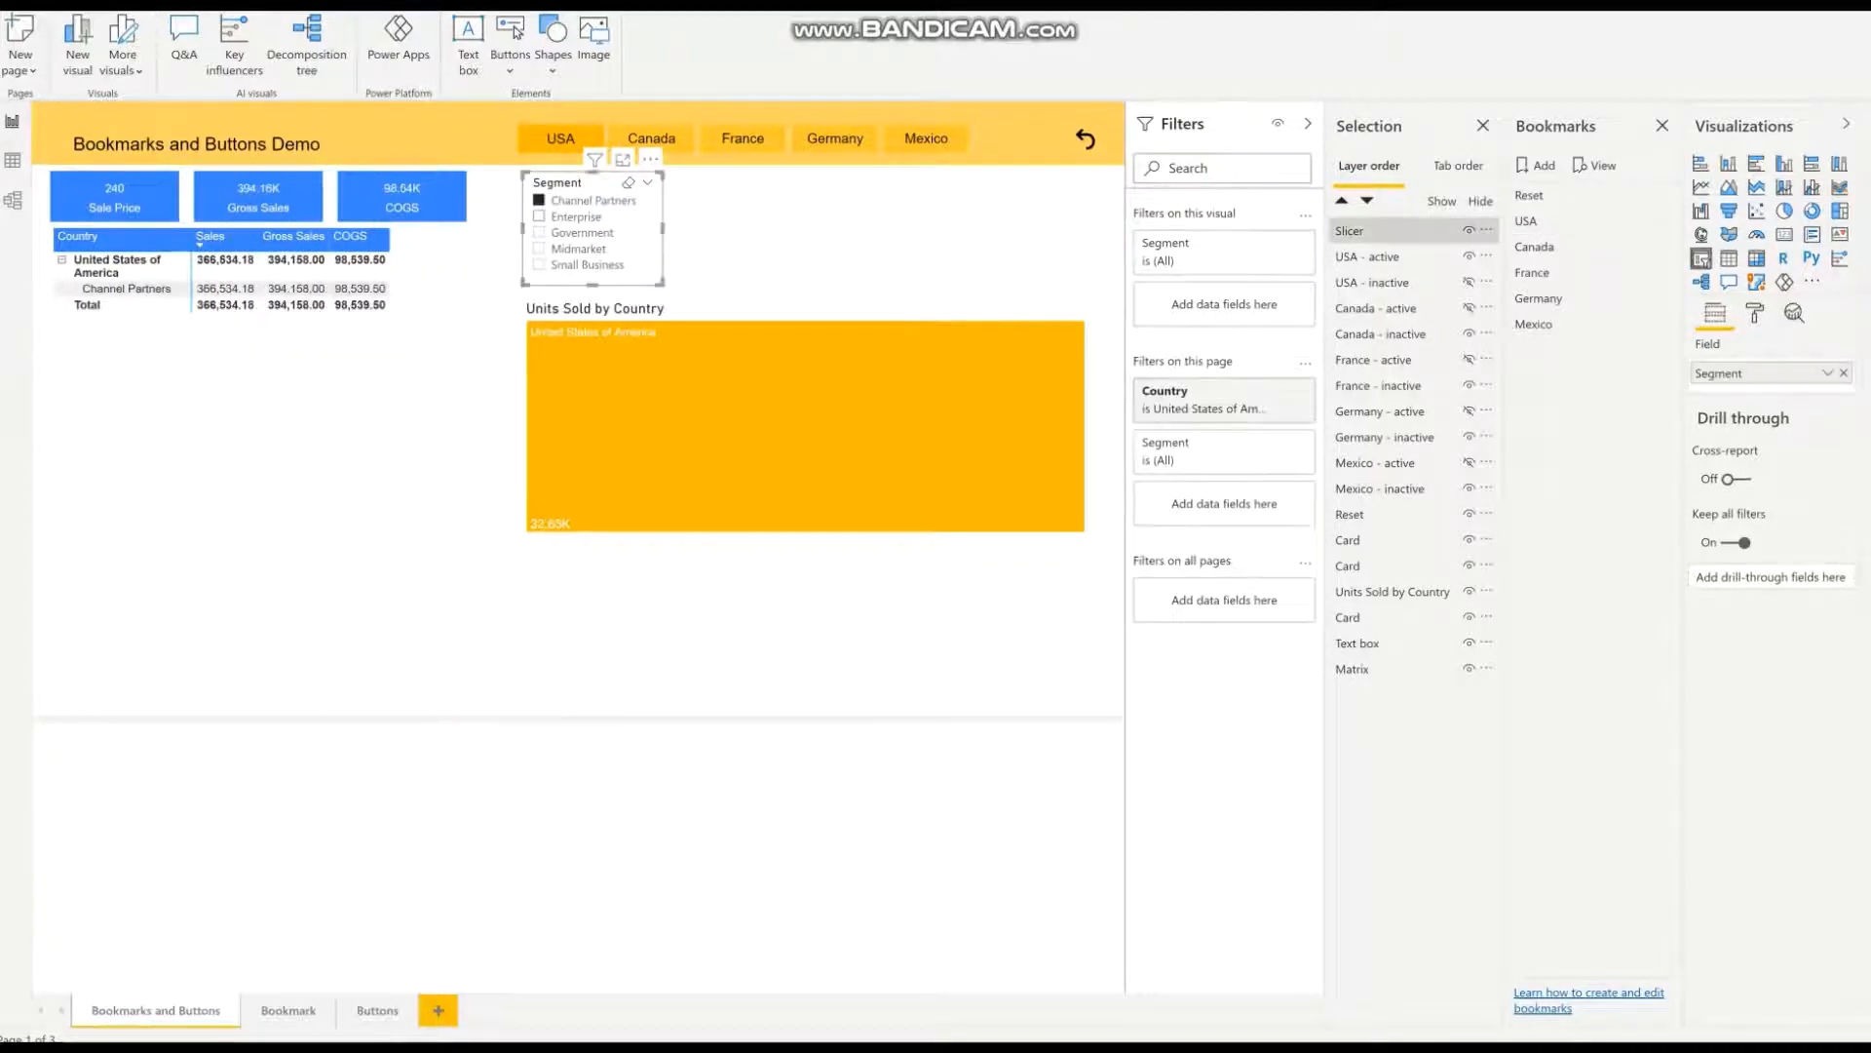
pyautogui.click(538, 216)
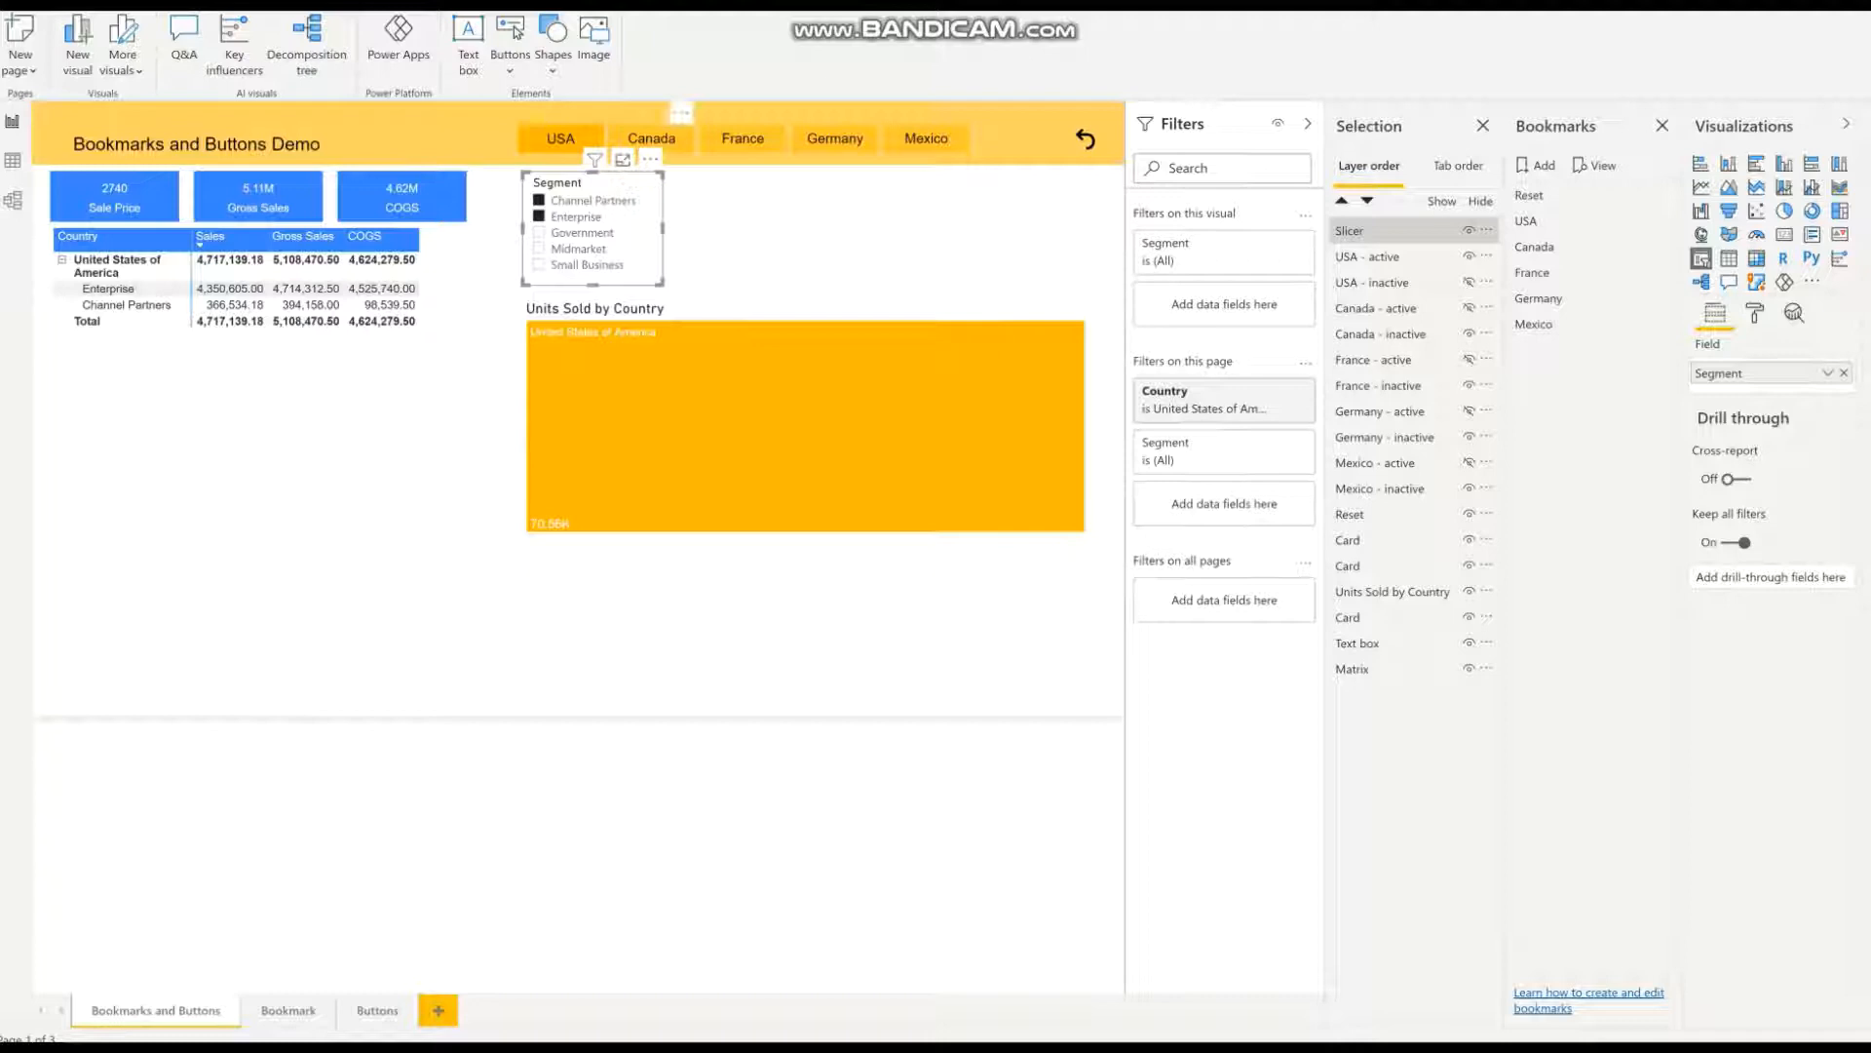
pyautogui.click(651, 139)
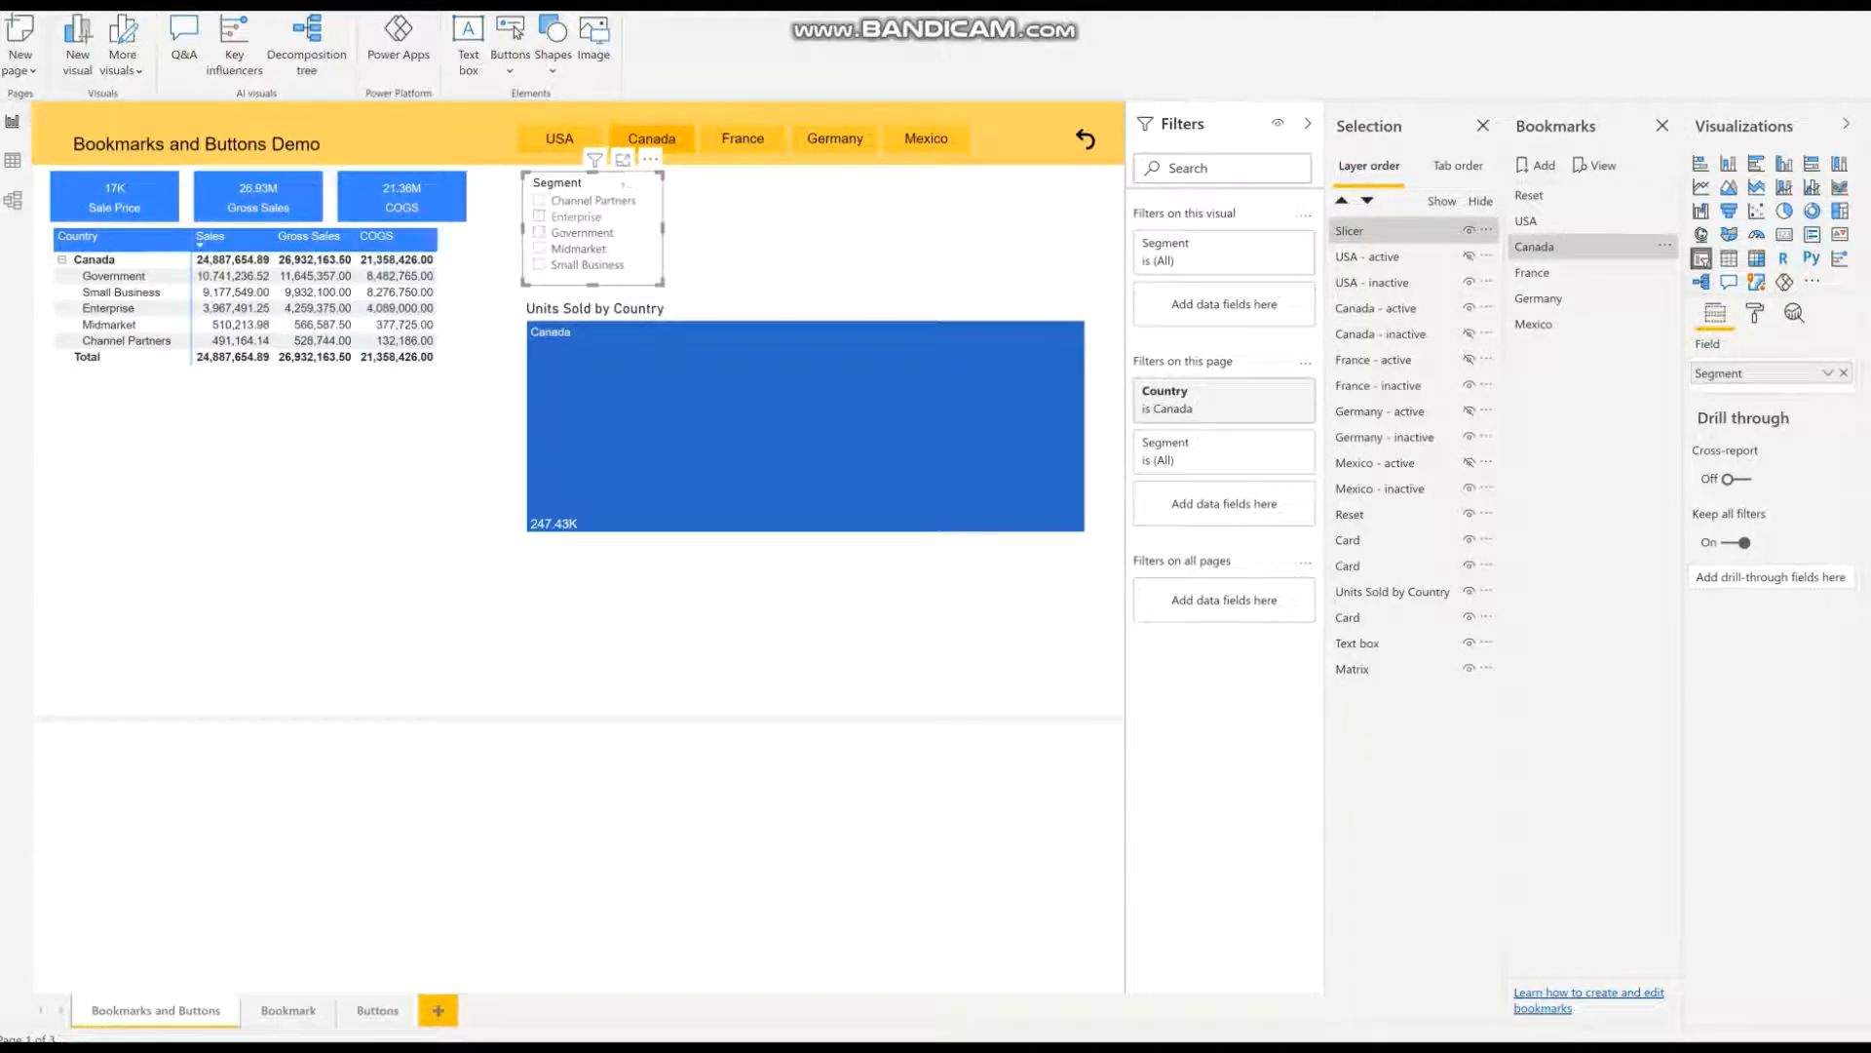
pyautogui.click(1666, 247)
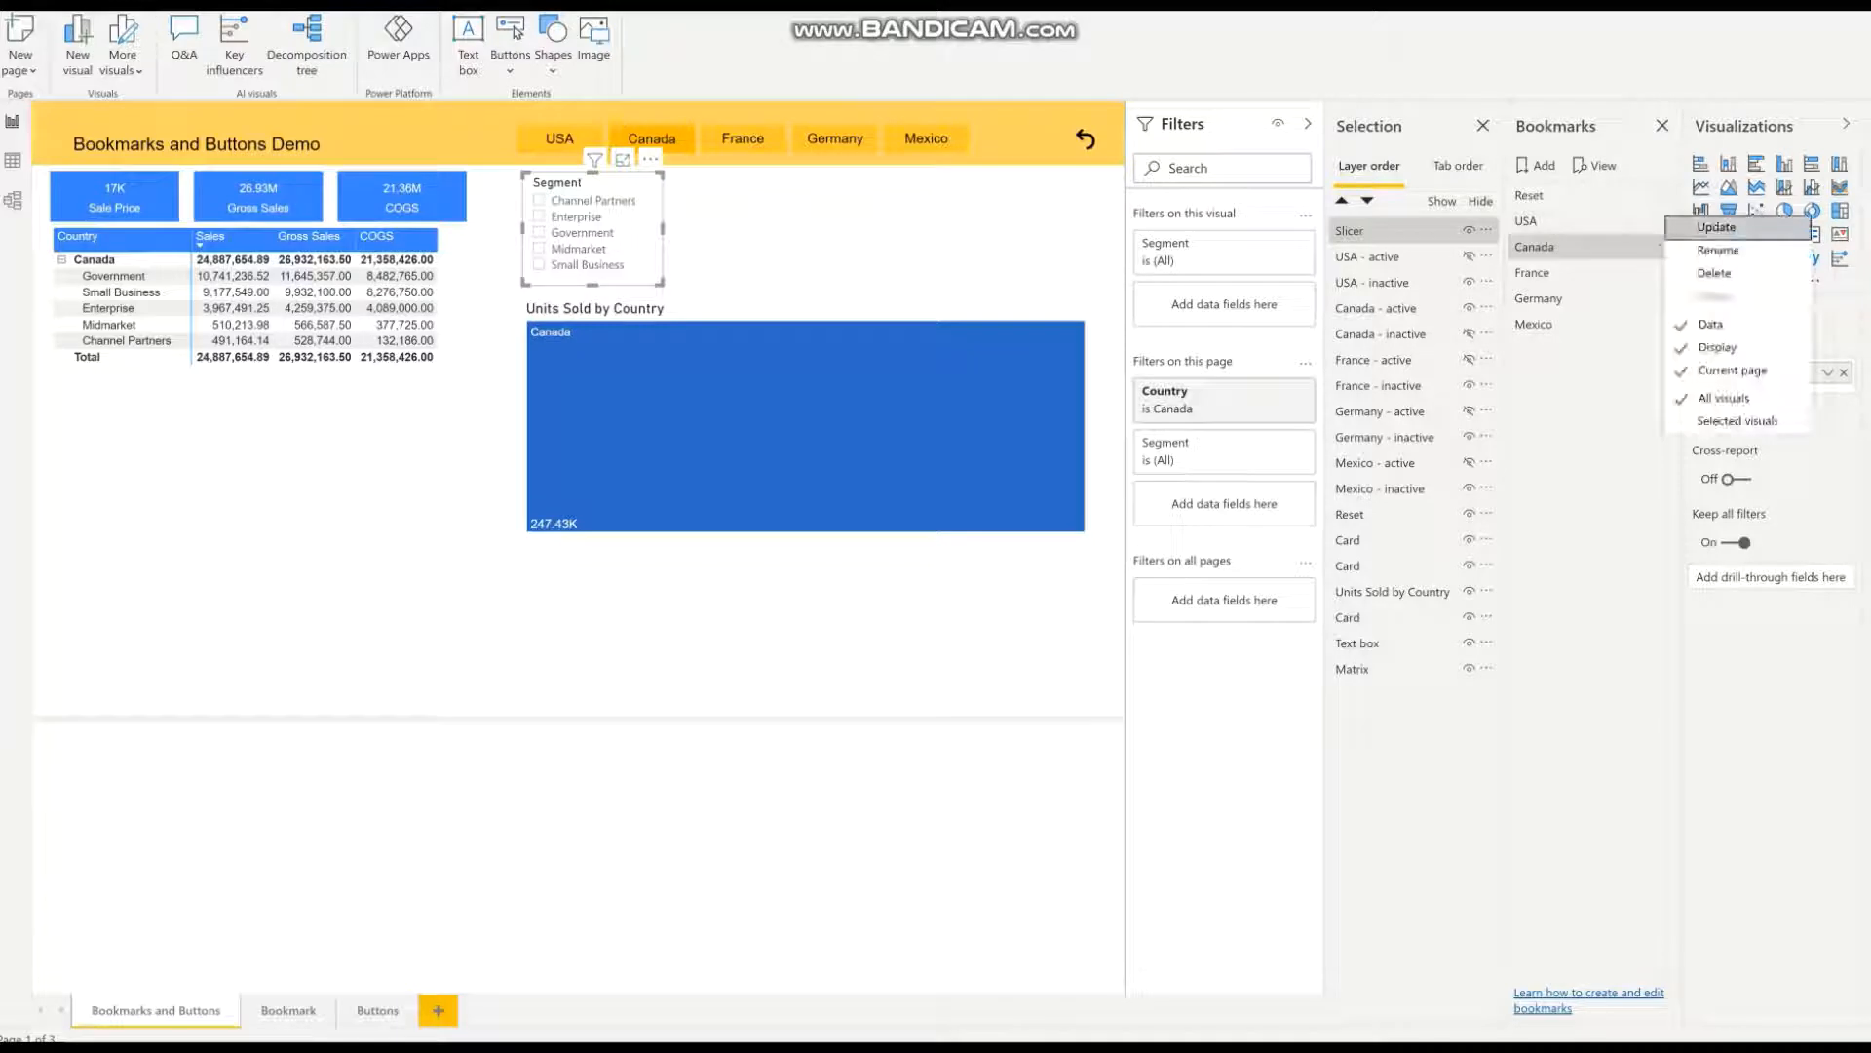
pyautogui.click(1725, 397)
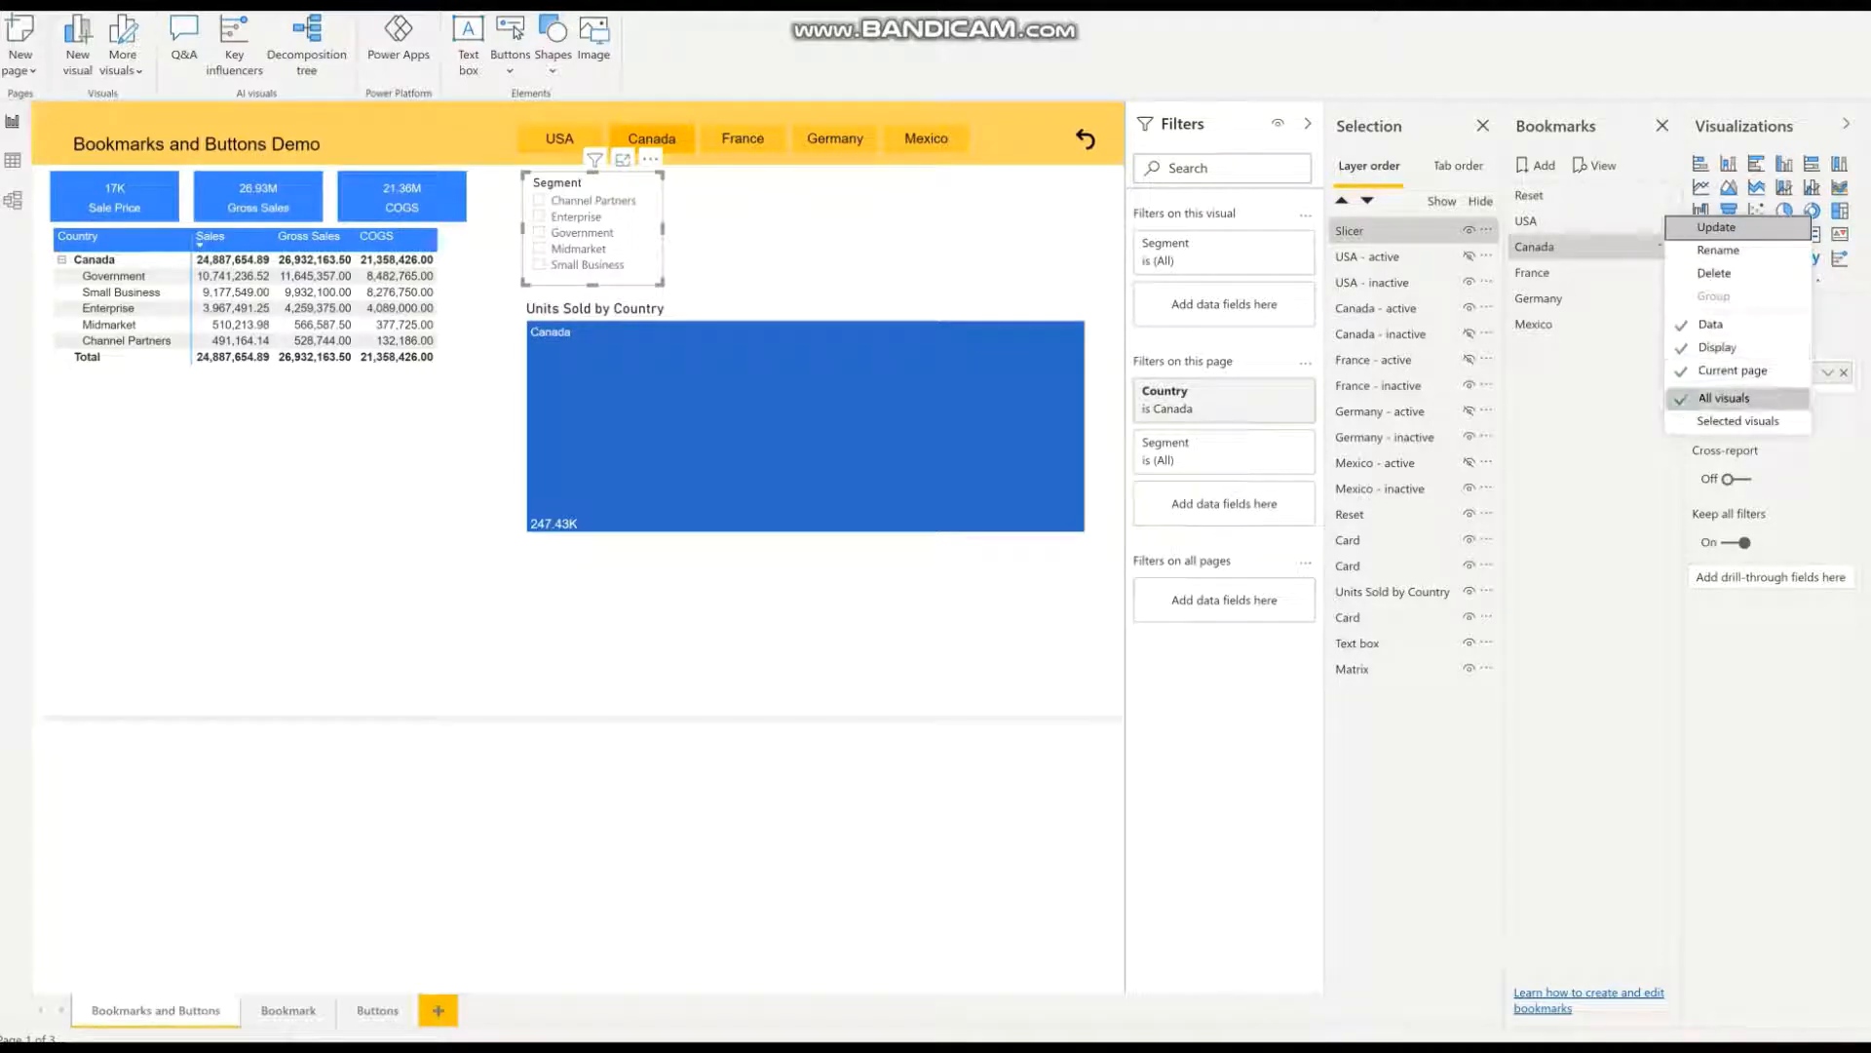
pyautogui.click(1737, 421)
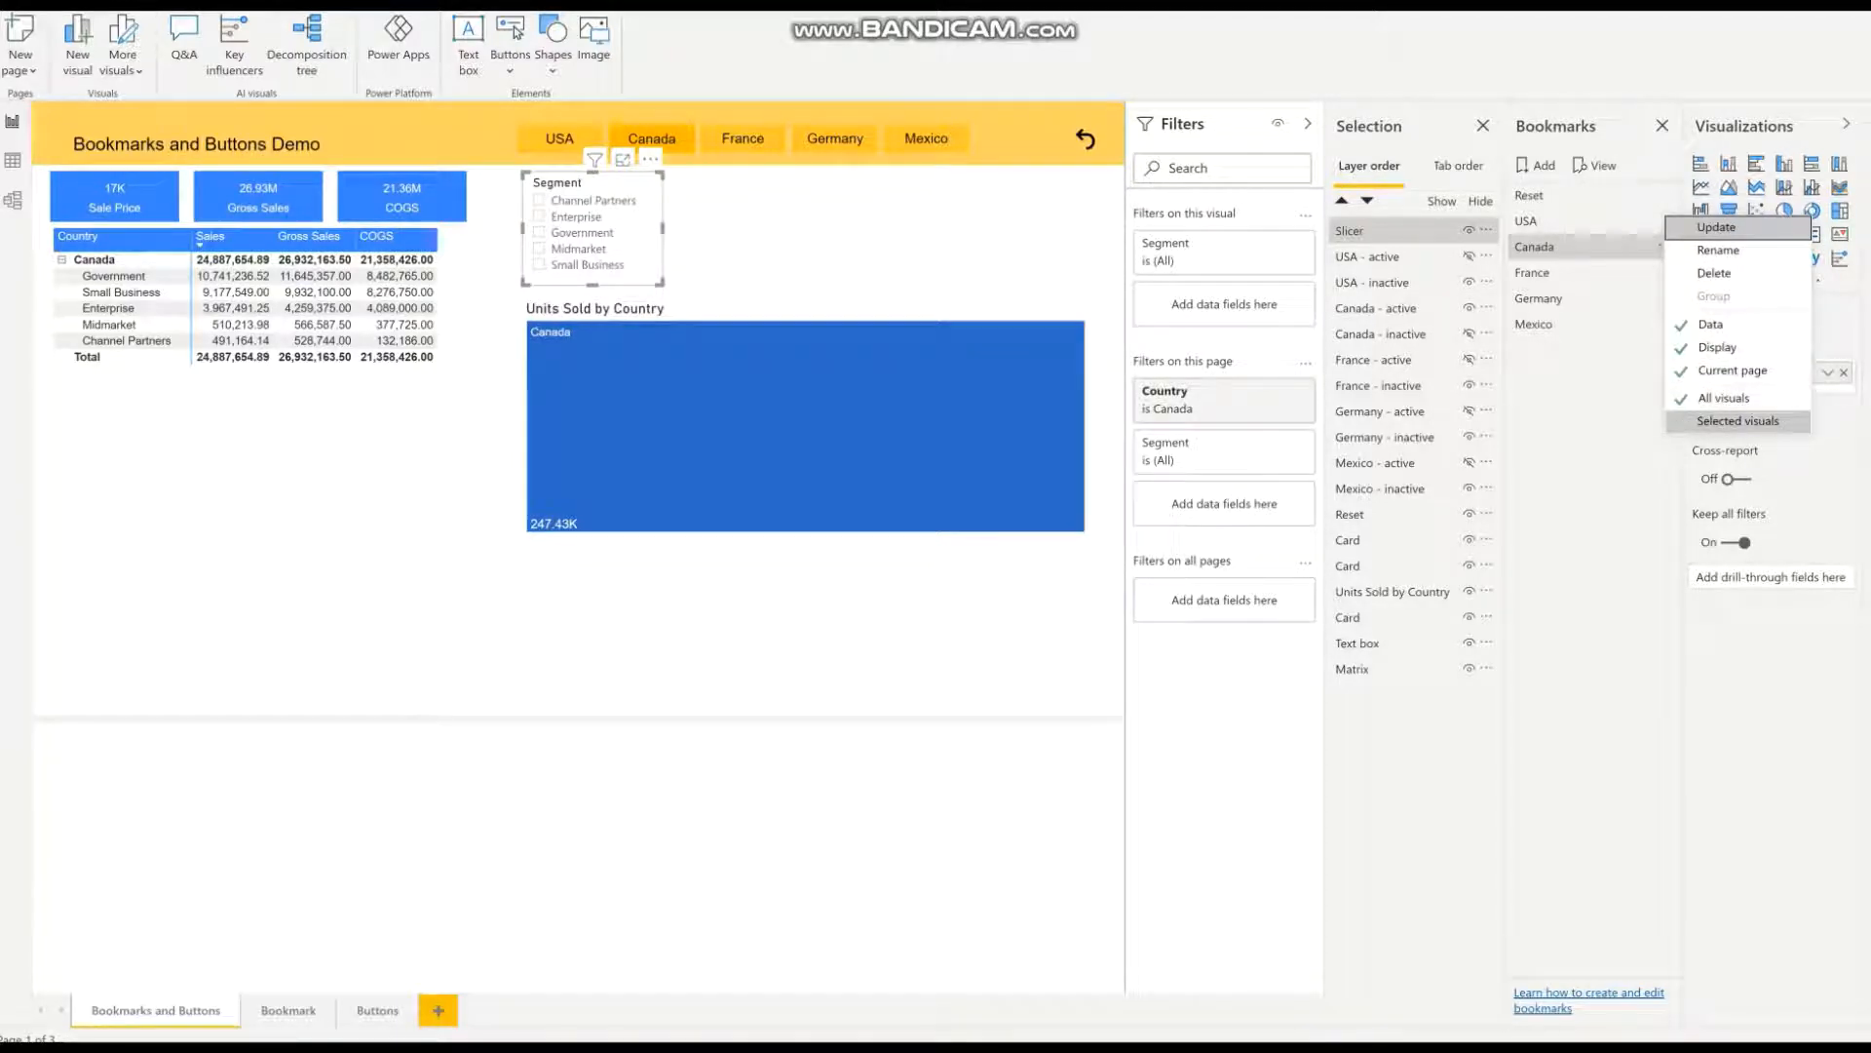
pyautogui.click(1725, 396)
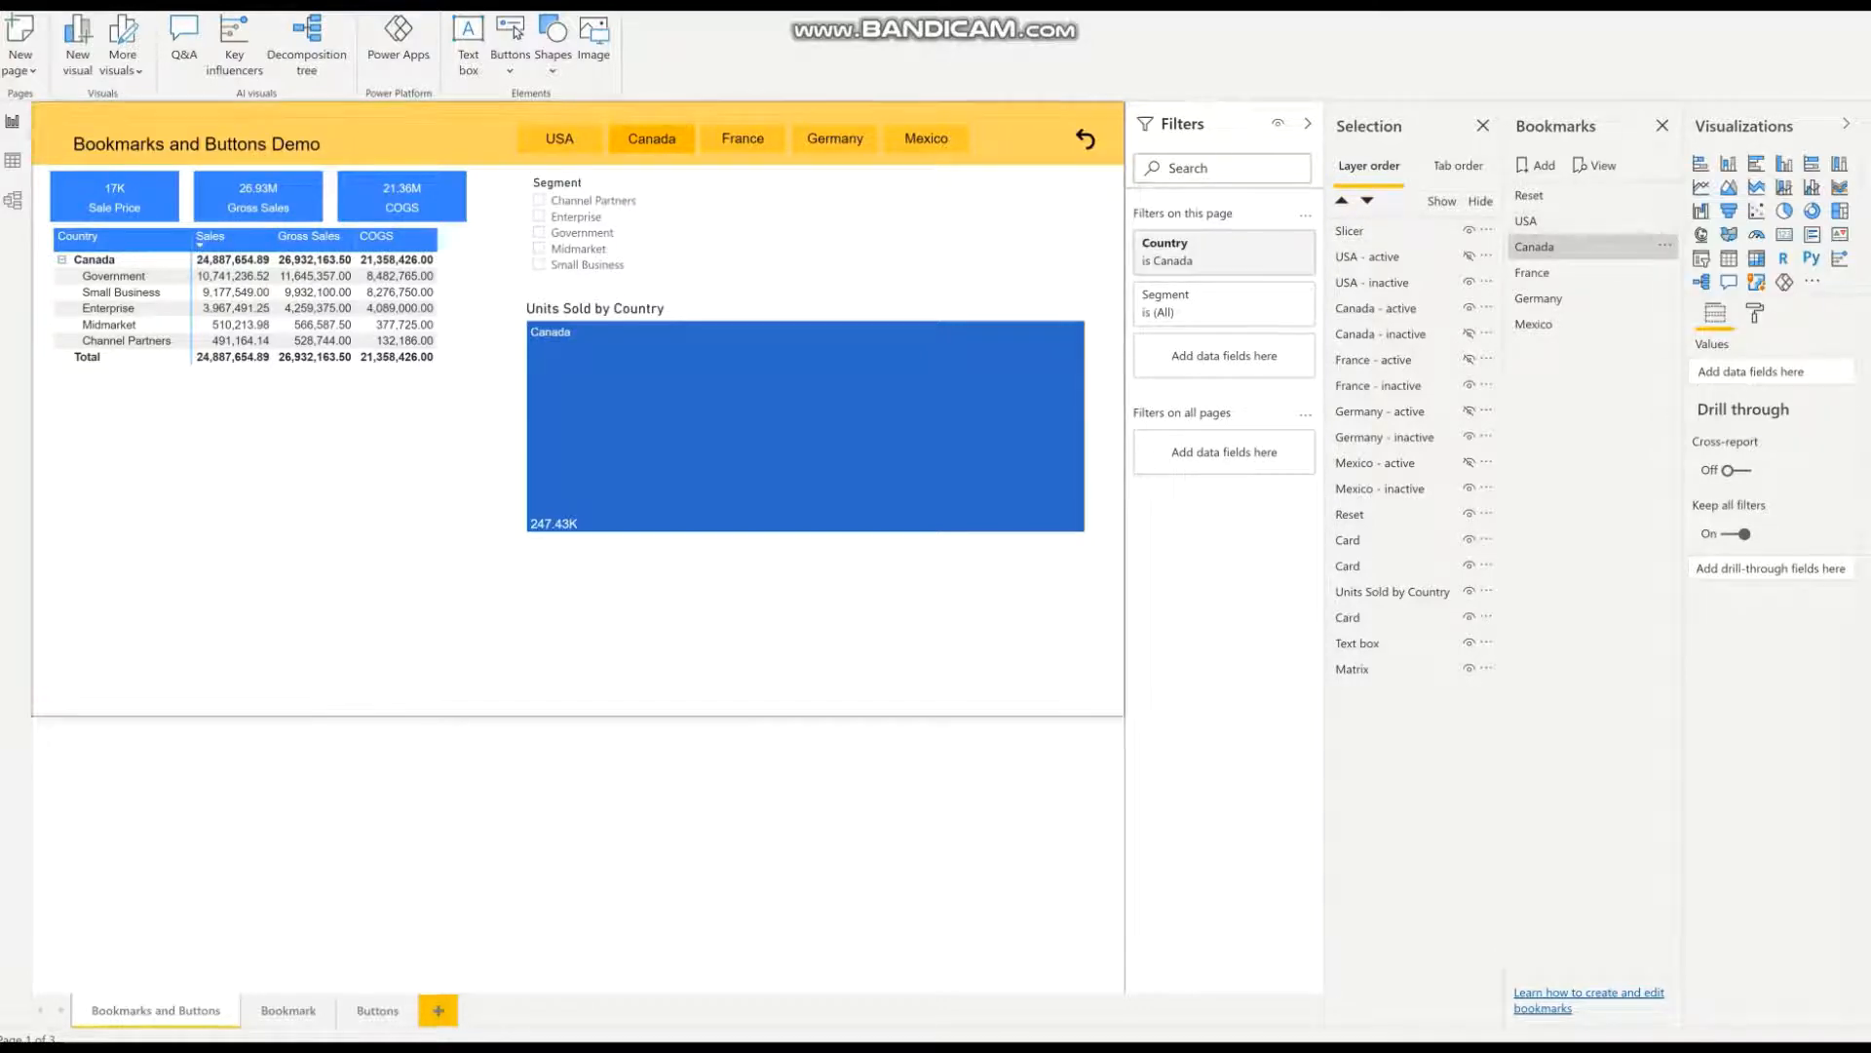
# Step: Update the USA bookmark to Selected visuals, covering every visual except the Segment slicer
pyautogui.click(559, 138)
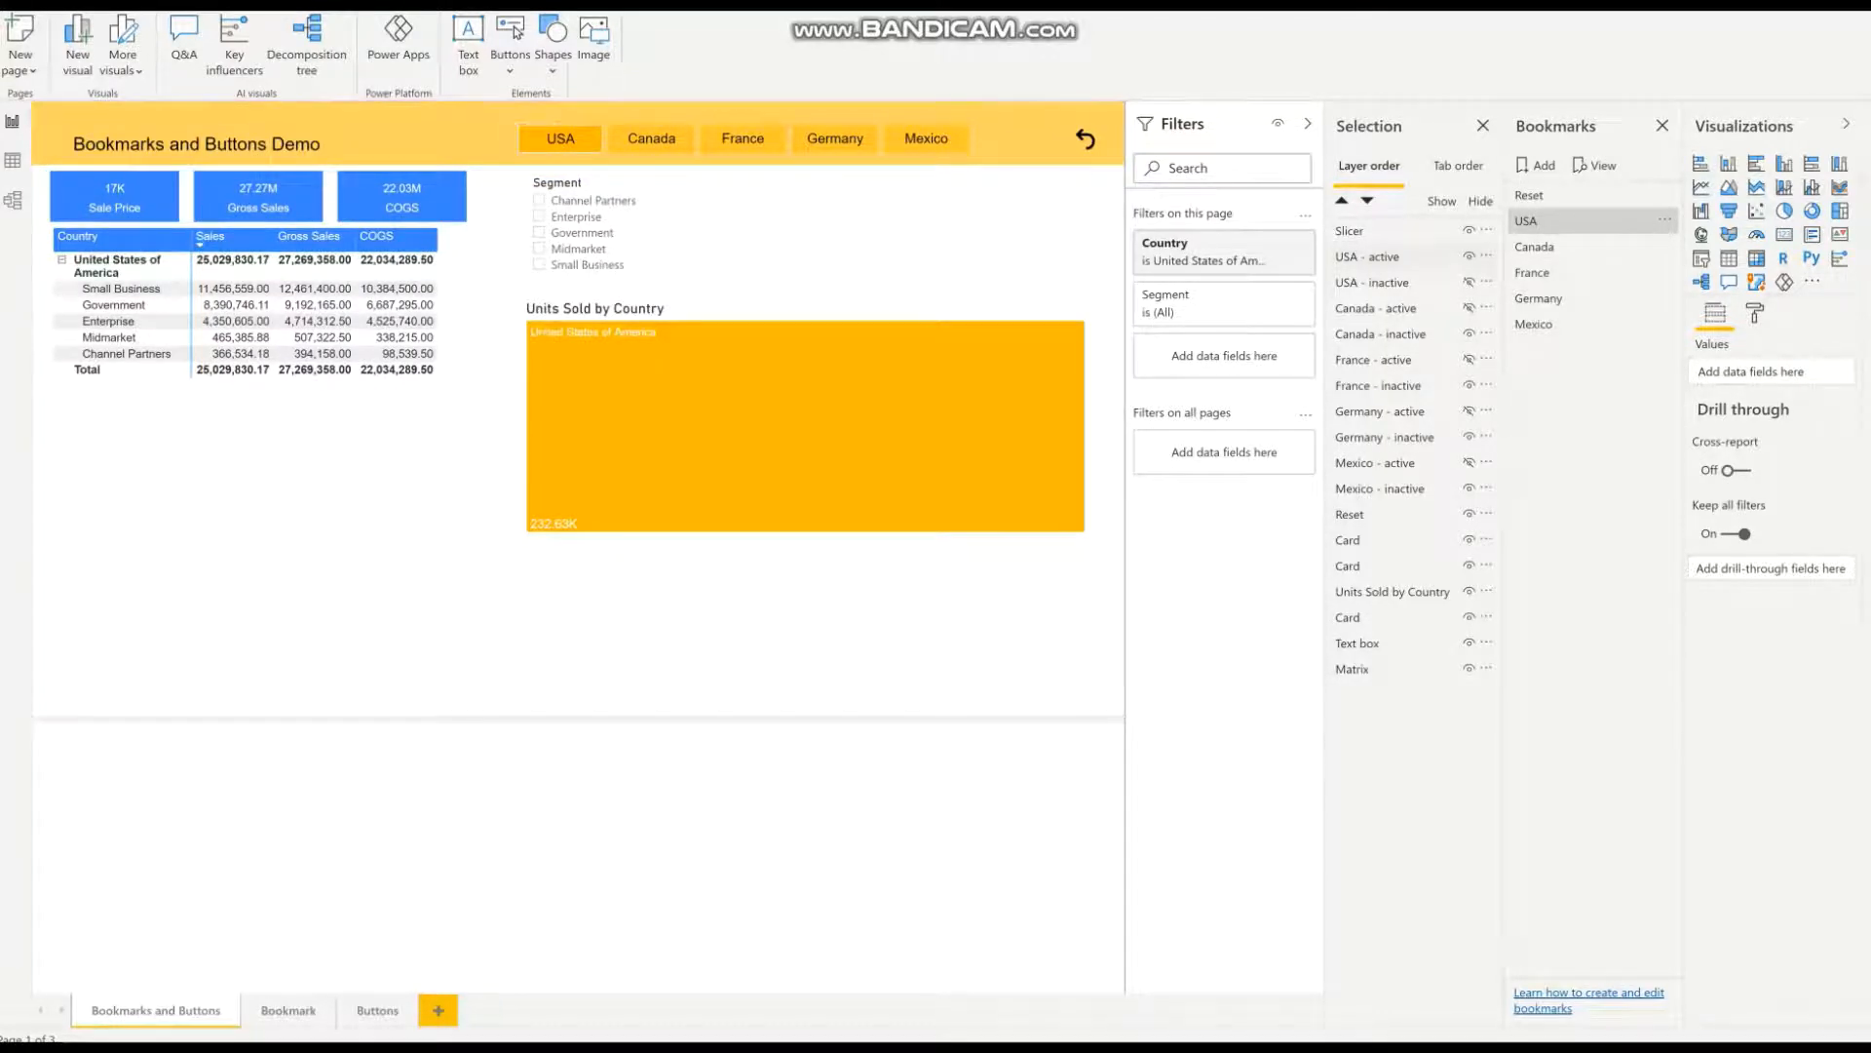
pyautogui.click(560, 136)
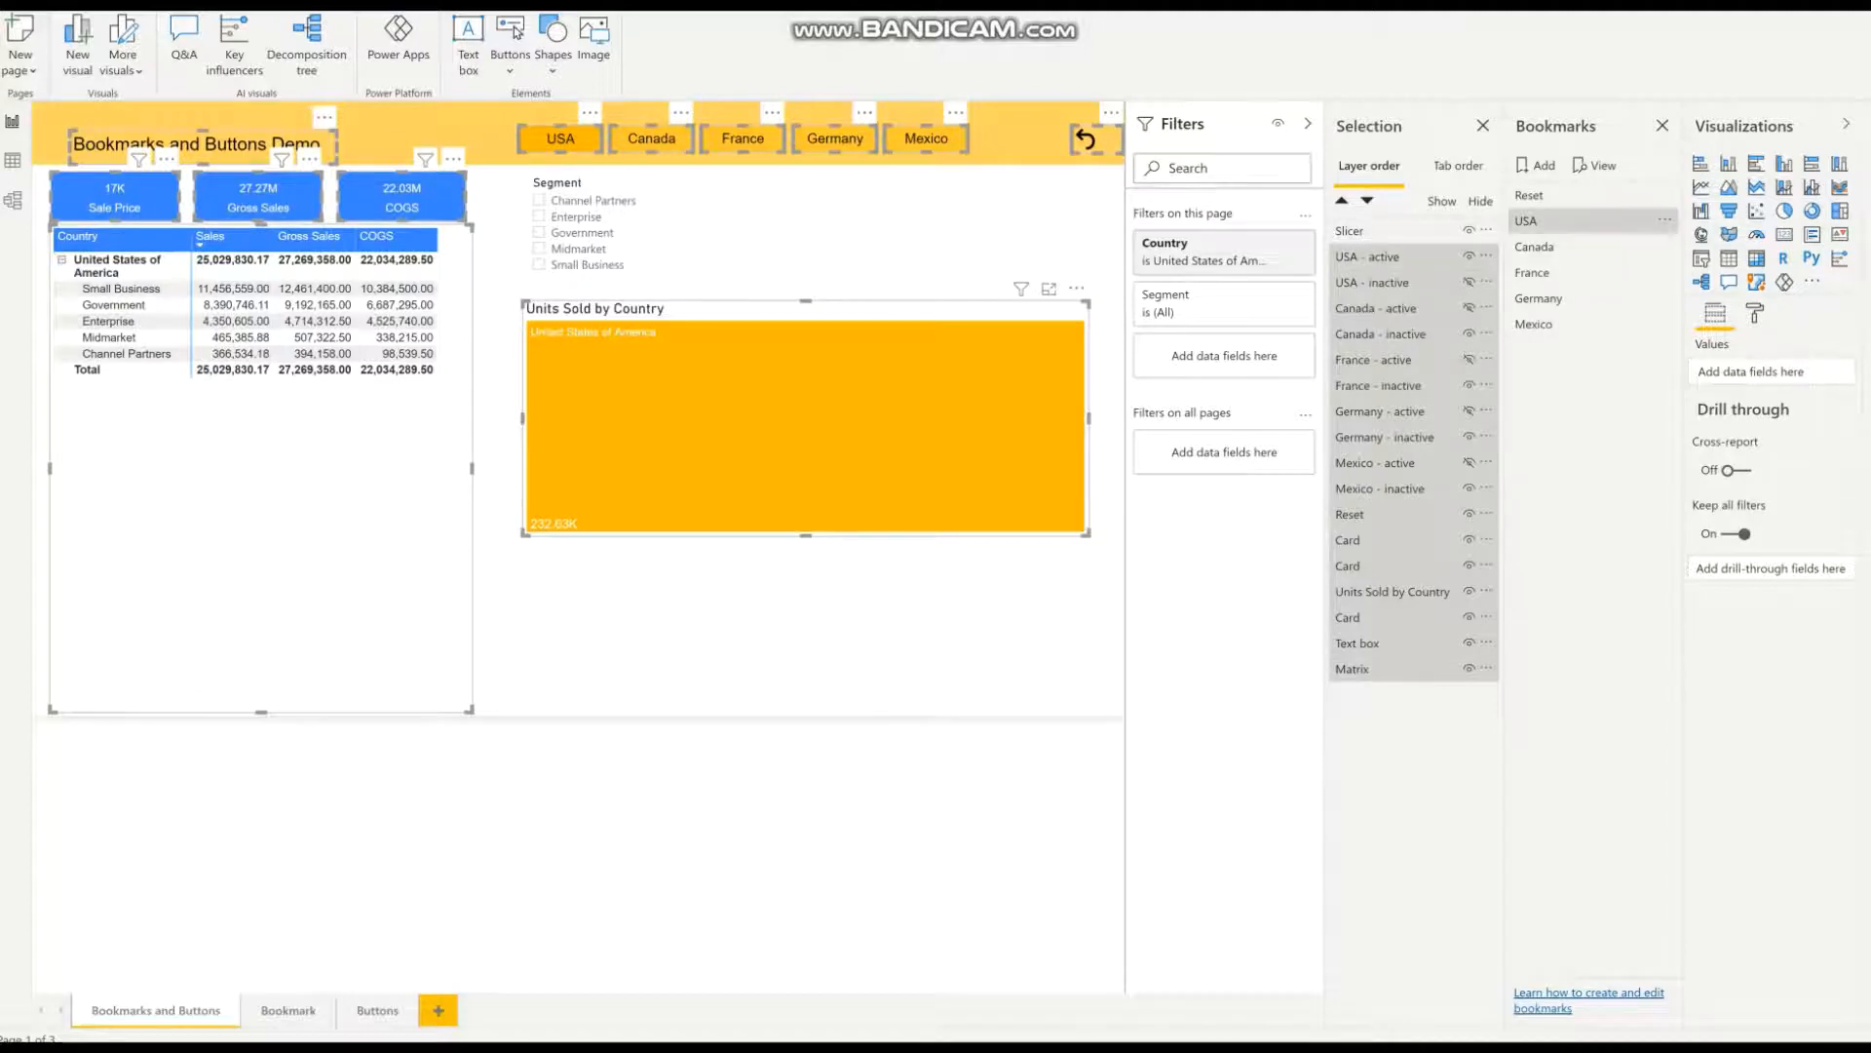
pyautogui.click(1662, 221)
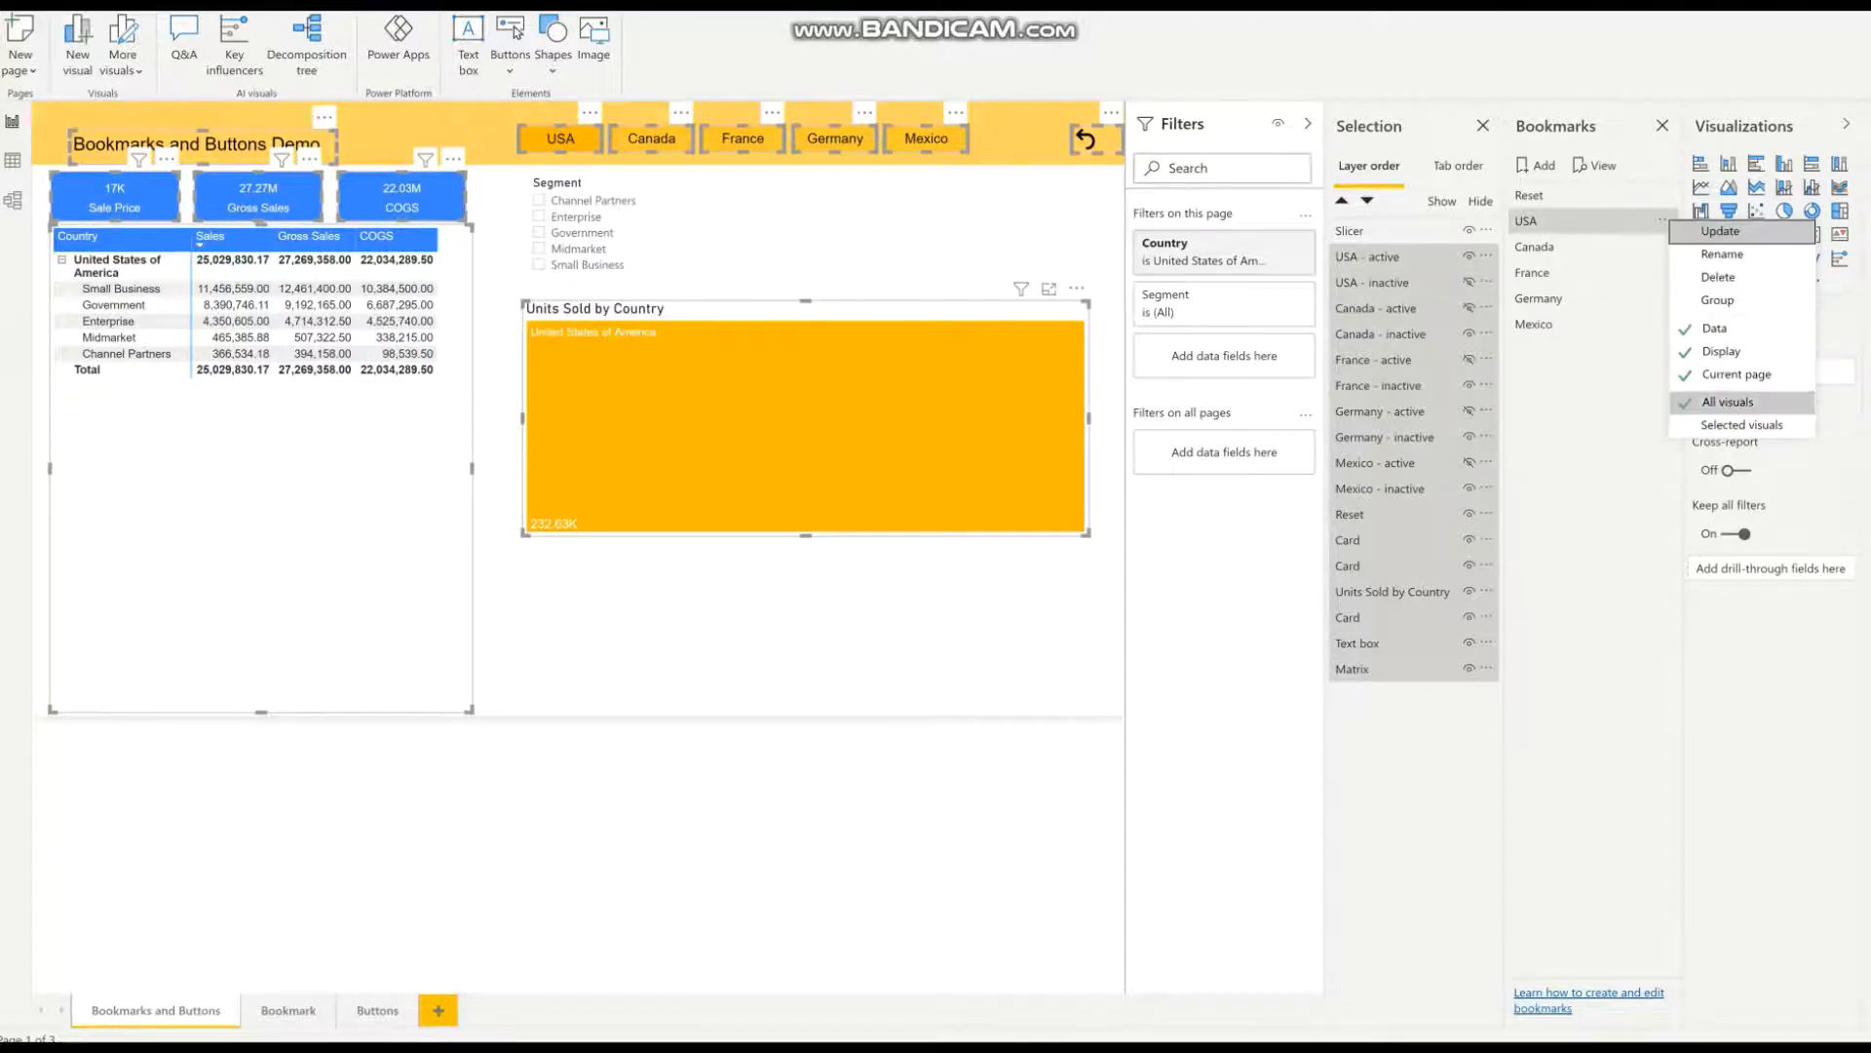
pyautogui.moveTo(1742, 425)
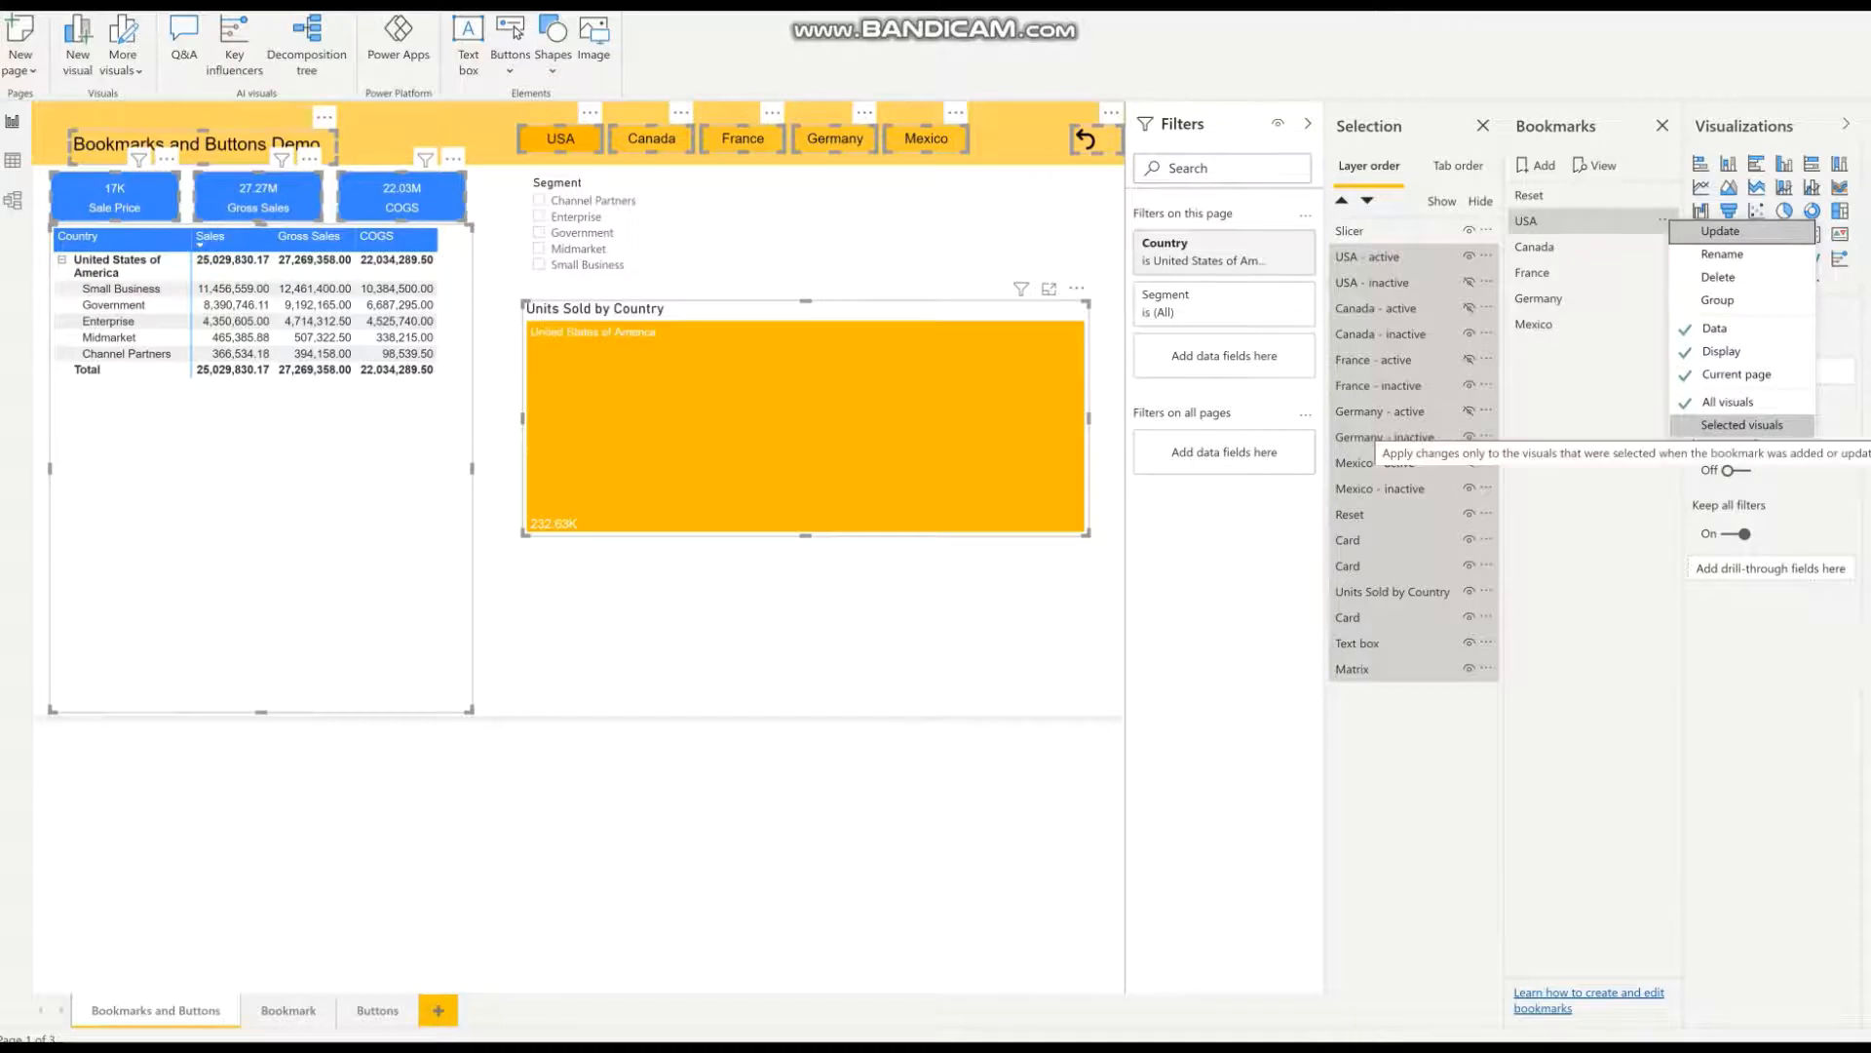
pyautogui.click(1743, 423)
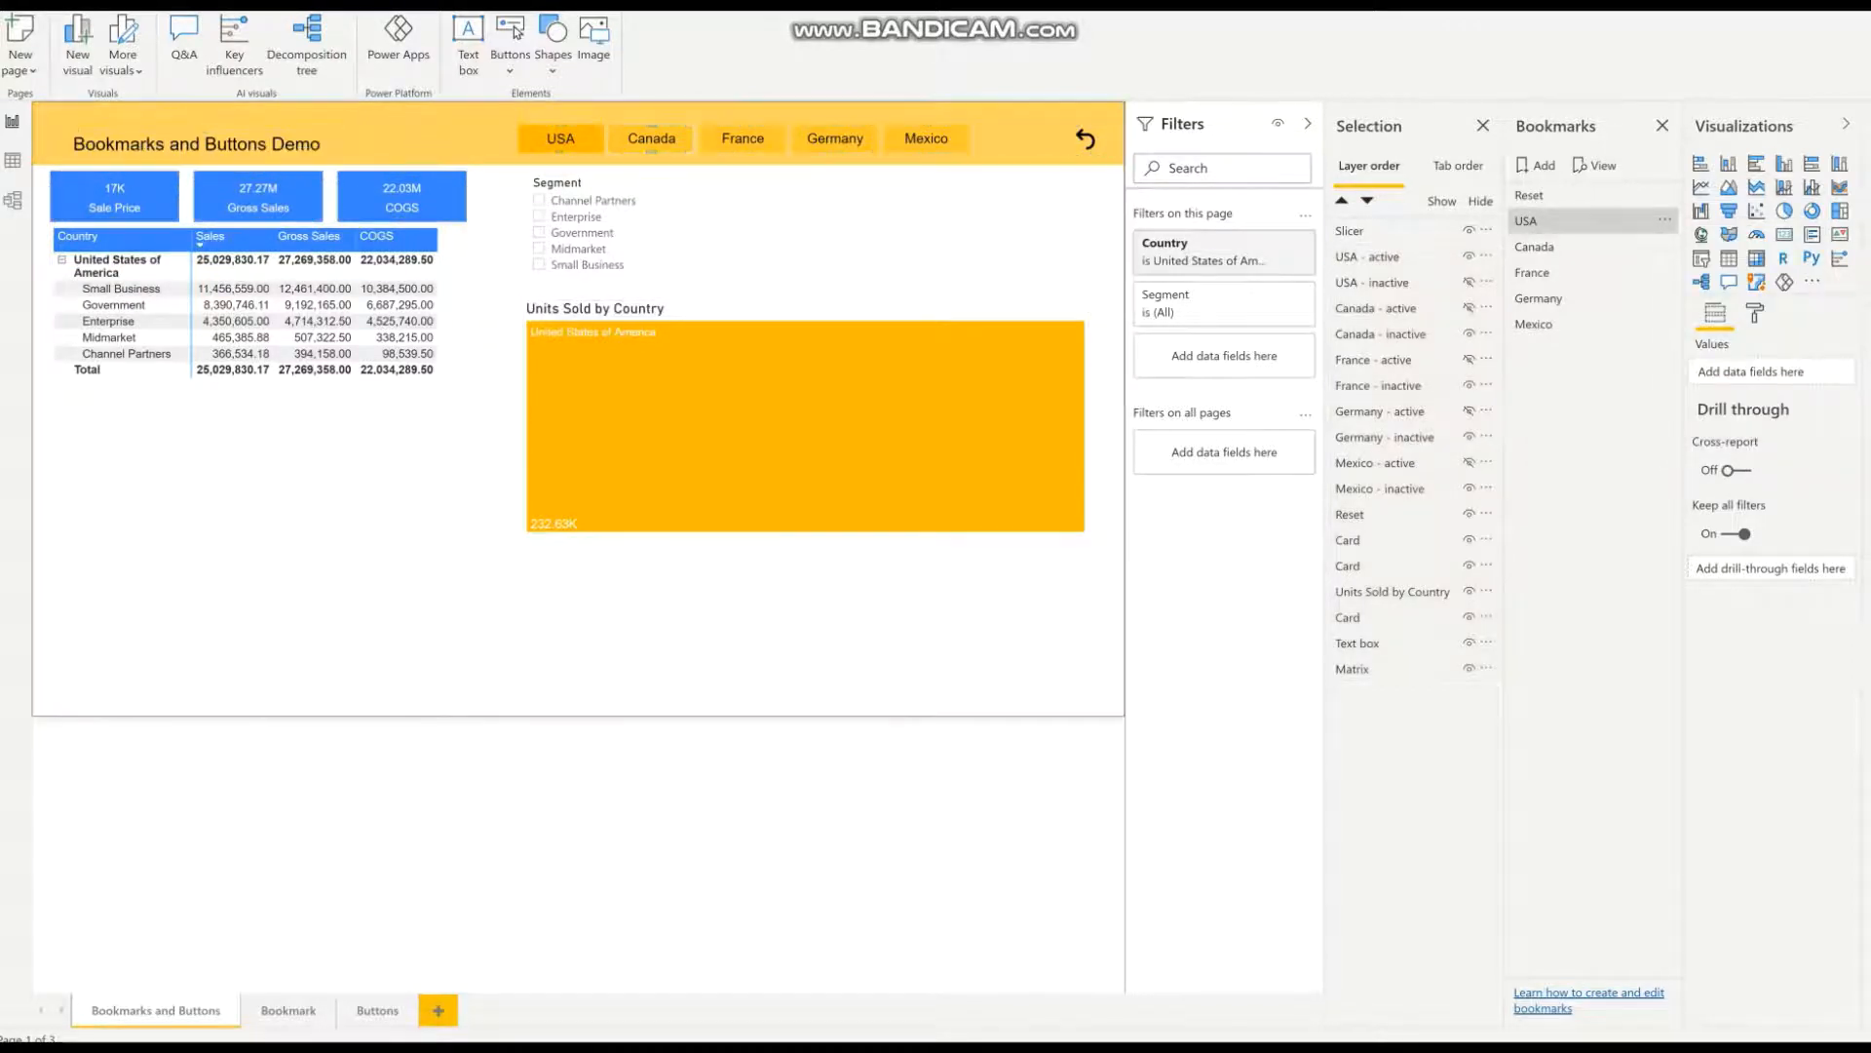
# Step: Update the Canada bookmark to Selected visuals, covering every visual except the Segment slicer
pyautogui.click(651, 138)
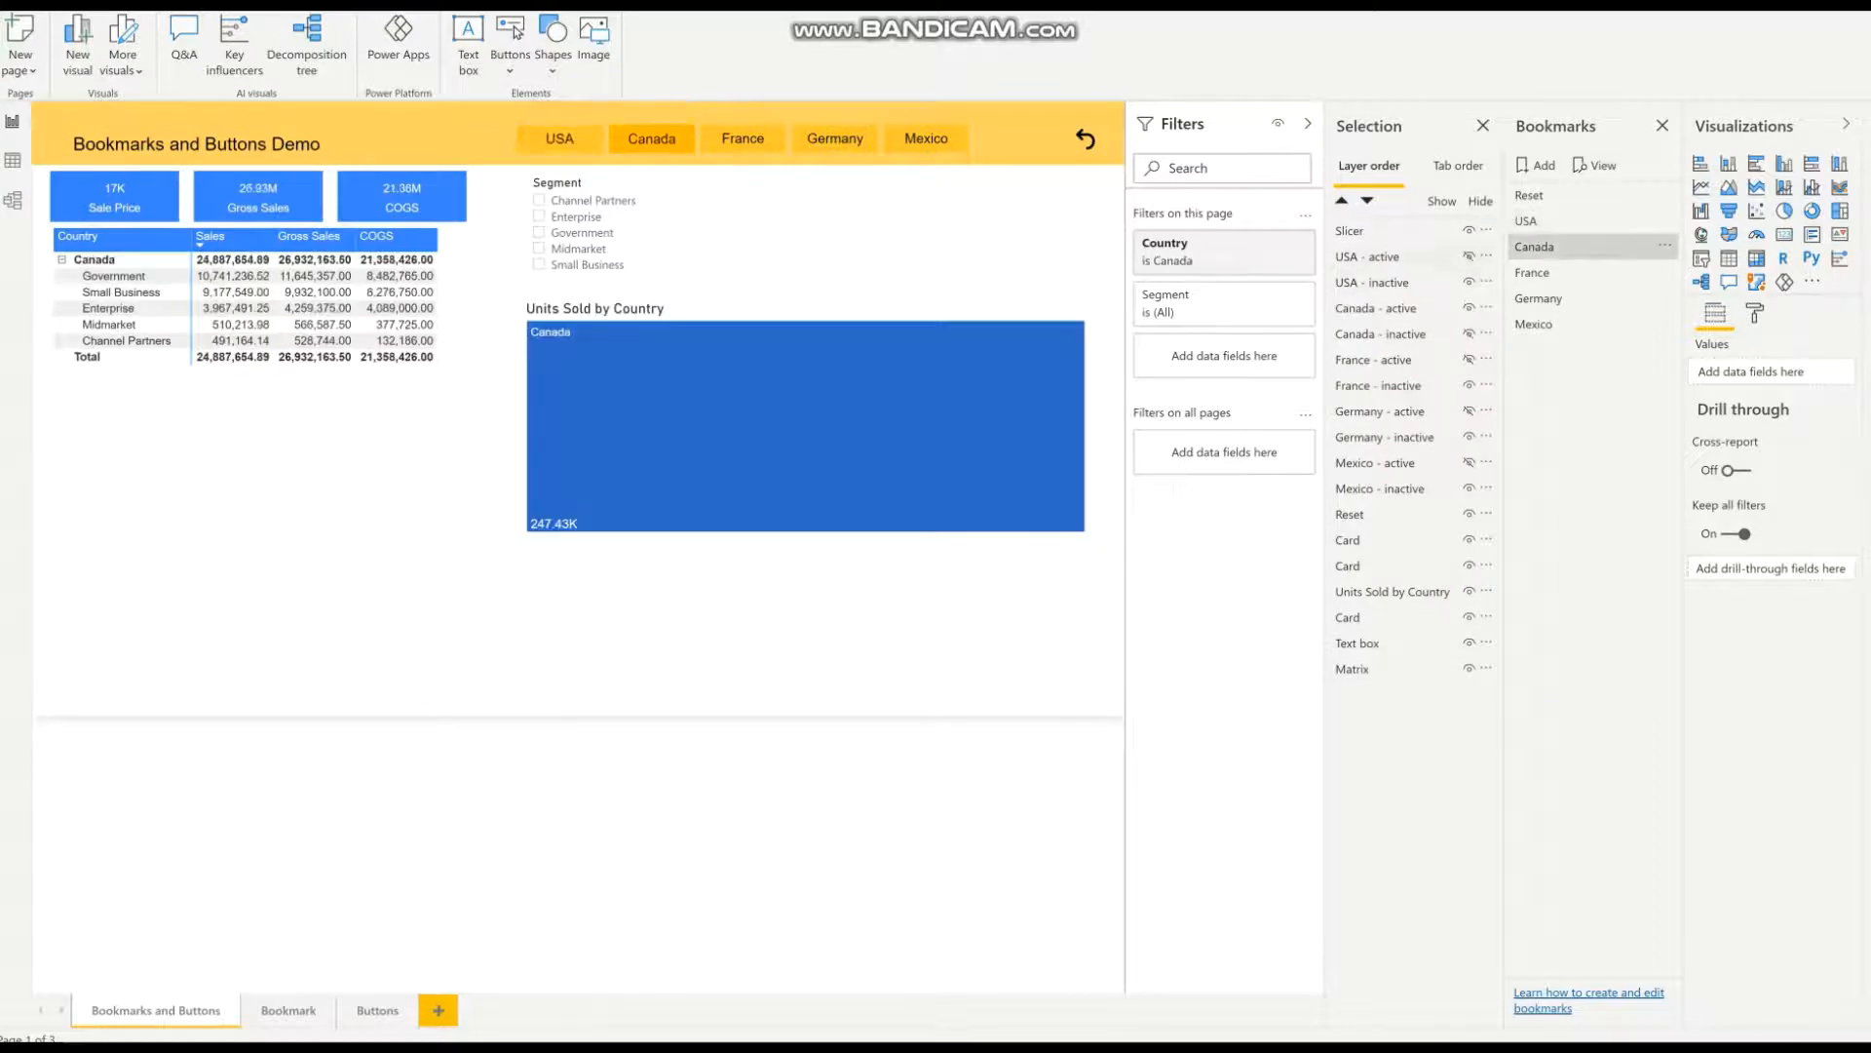
pyautogui.click(1368, 256)
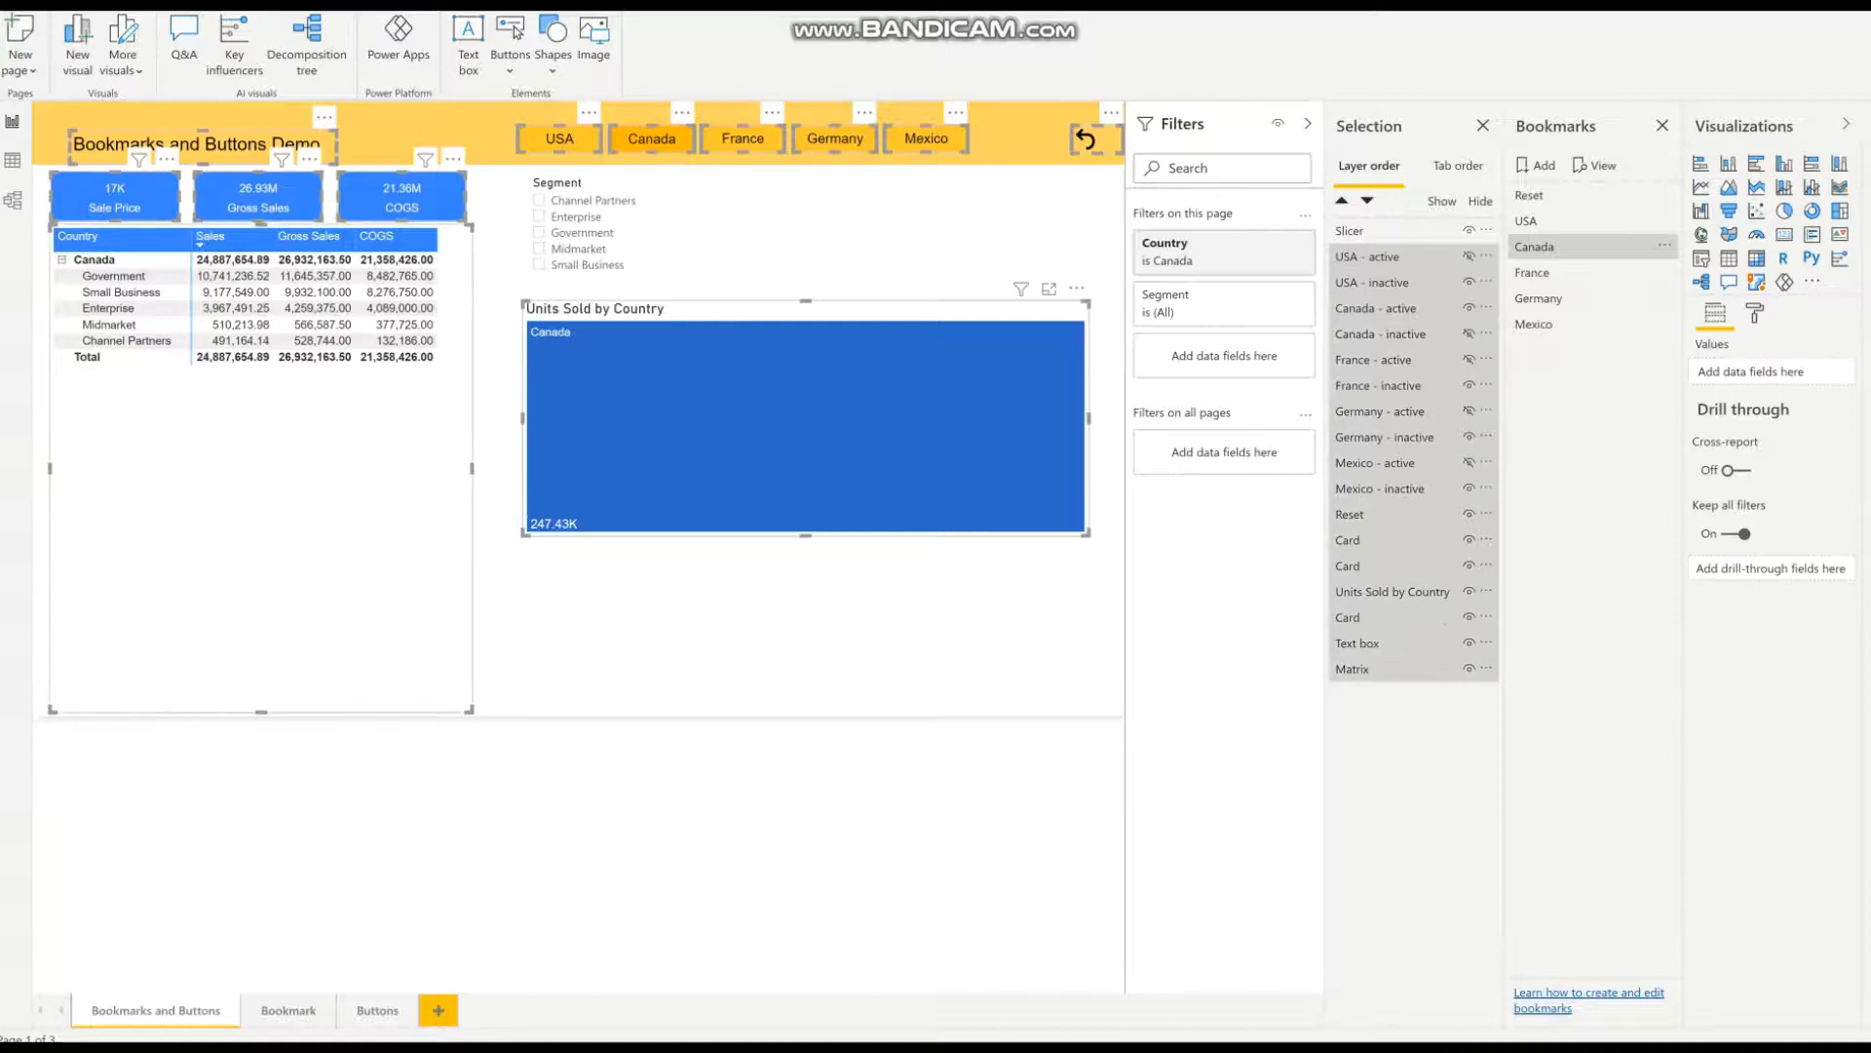
pyautogui.click(1666, 245)
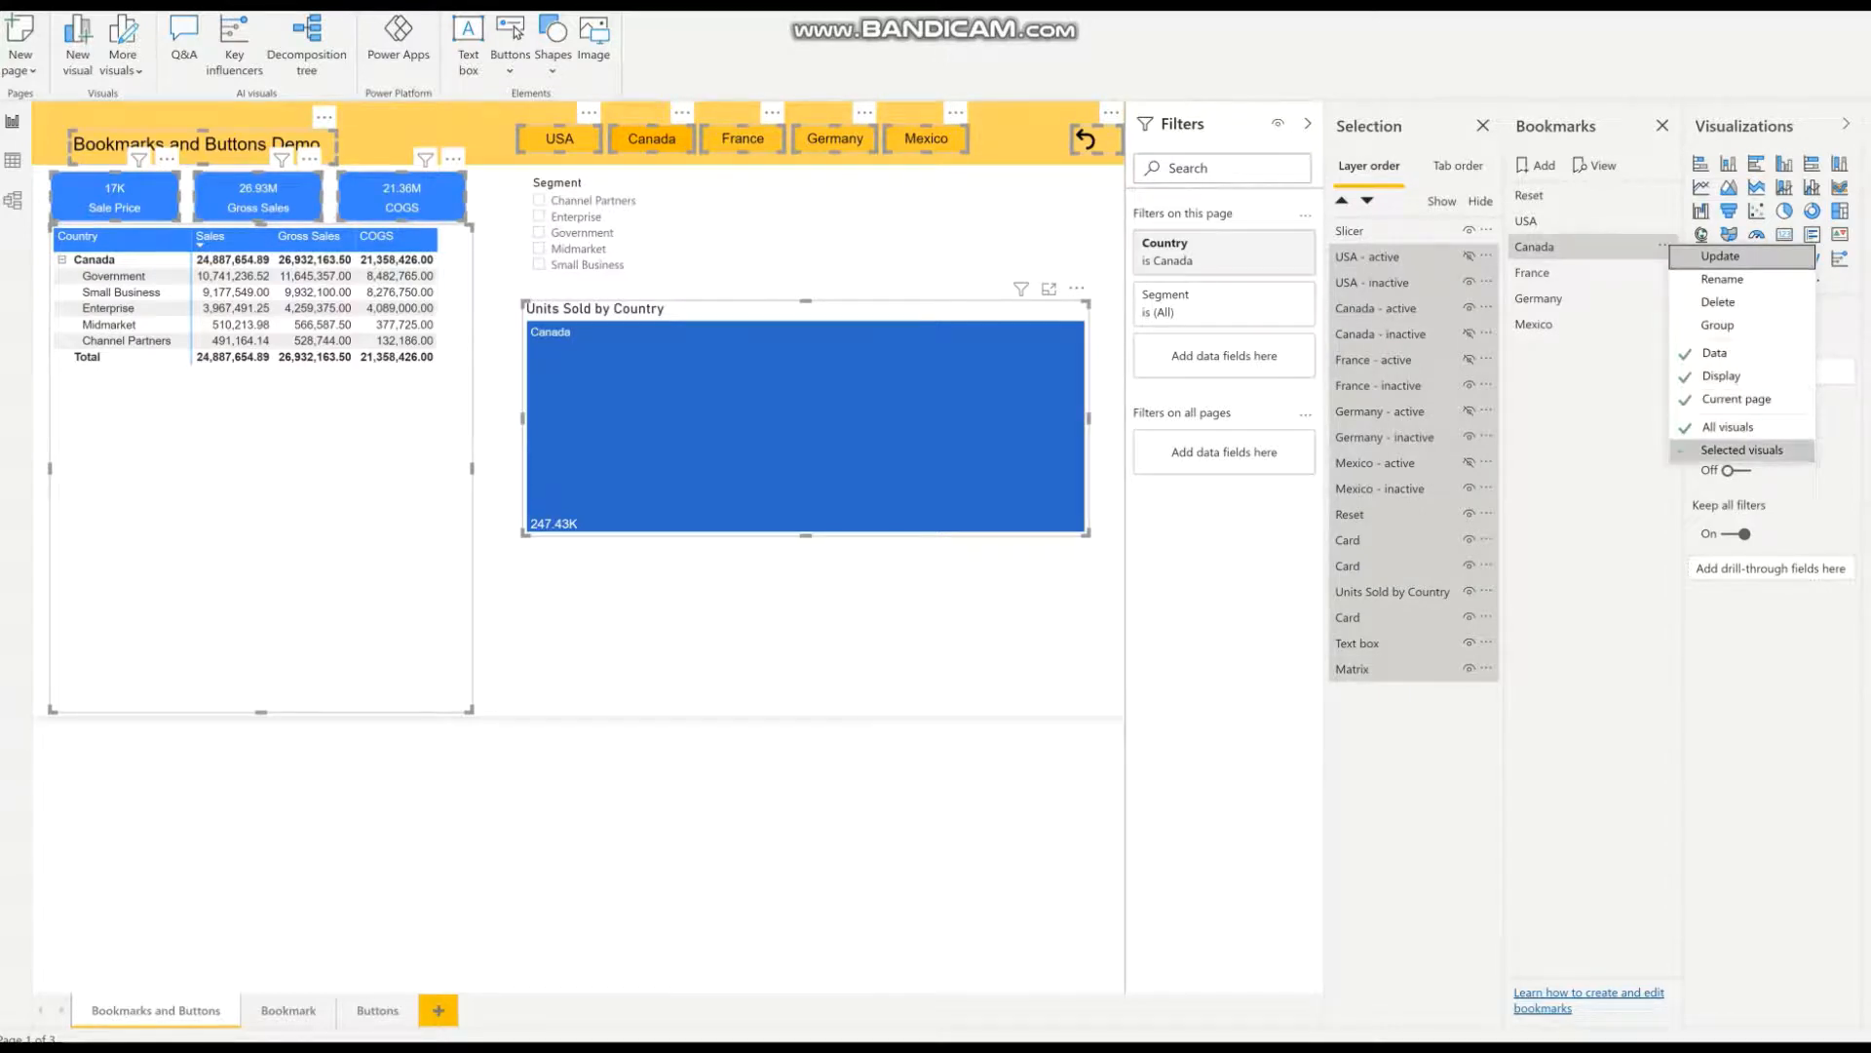
pyautogui.click(1741, 450)
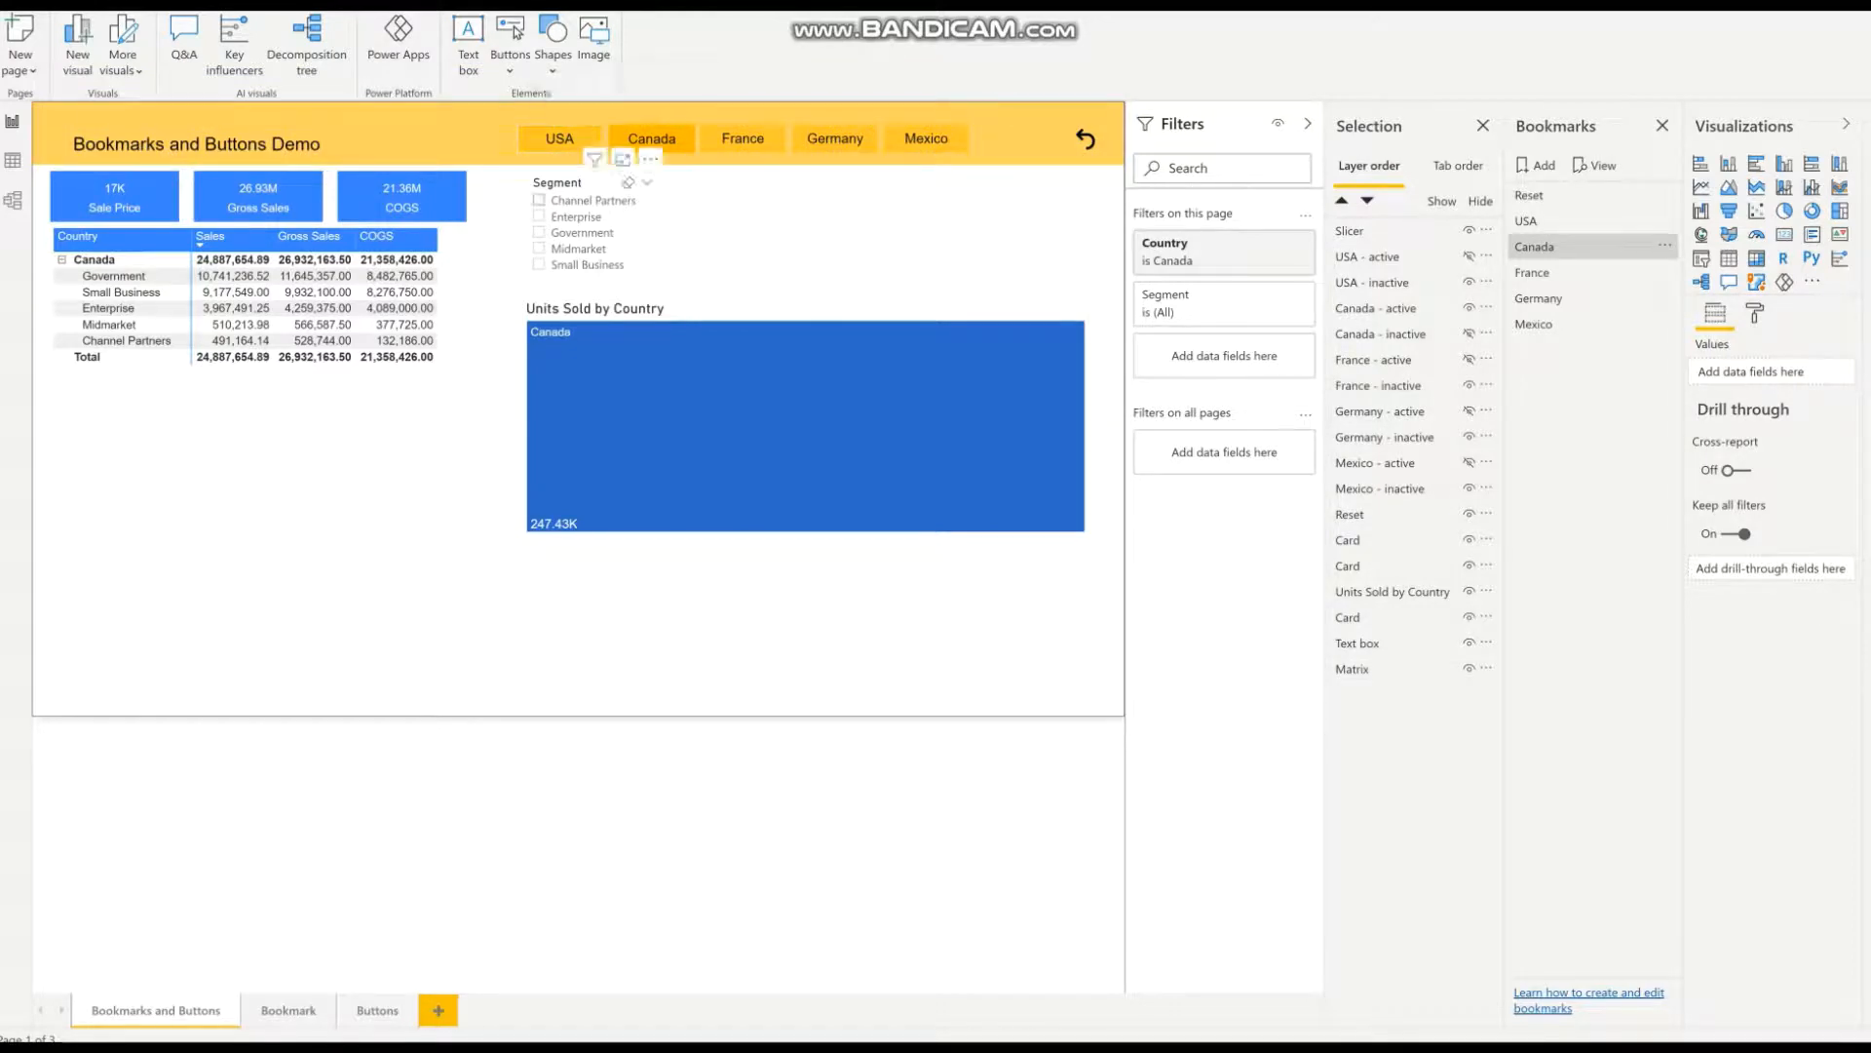
# Step: Select Channel Partners and Enterprise, then verify the selection persists across the USA and Canada bookmarks
pyautogui.click(540, 199)
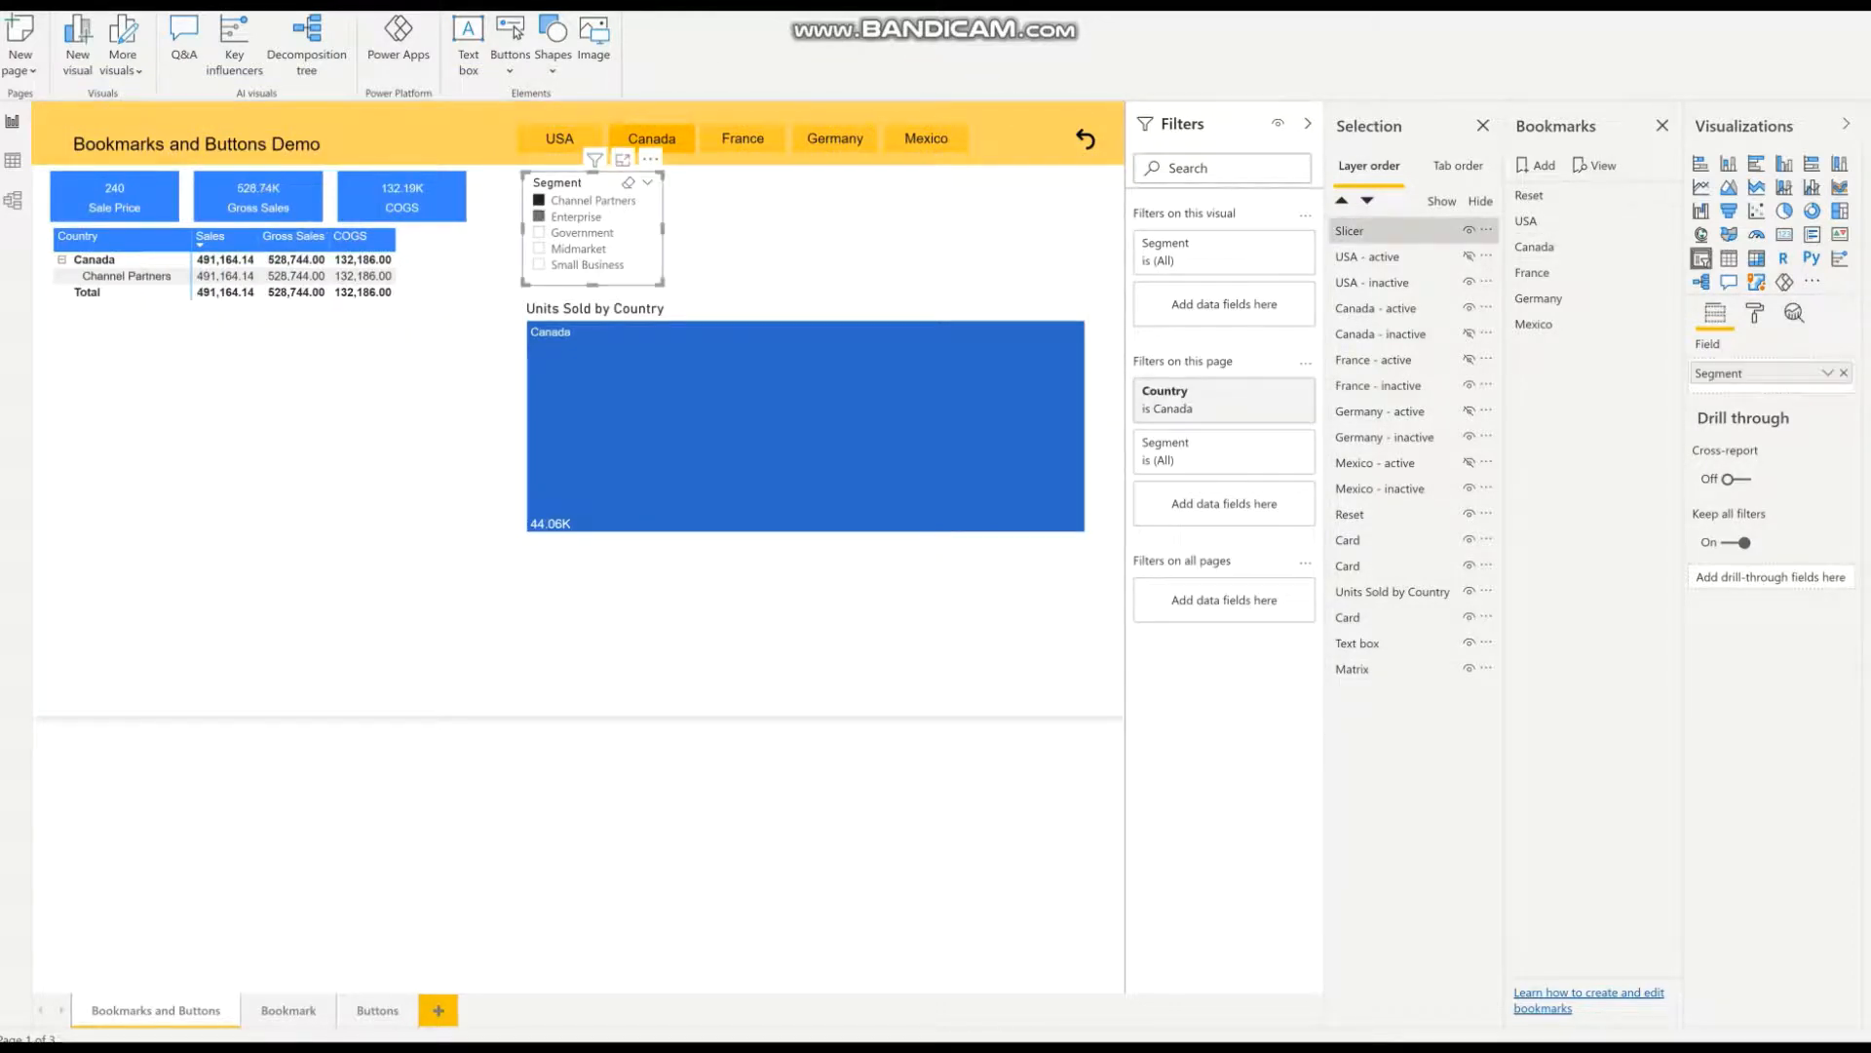
pyautogui.click(540, 216)
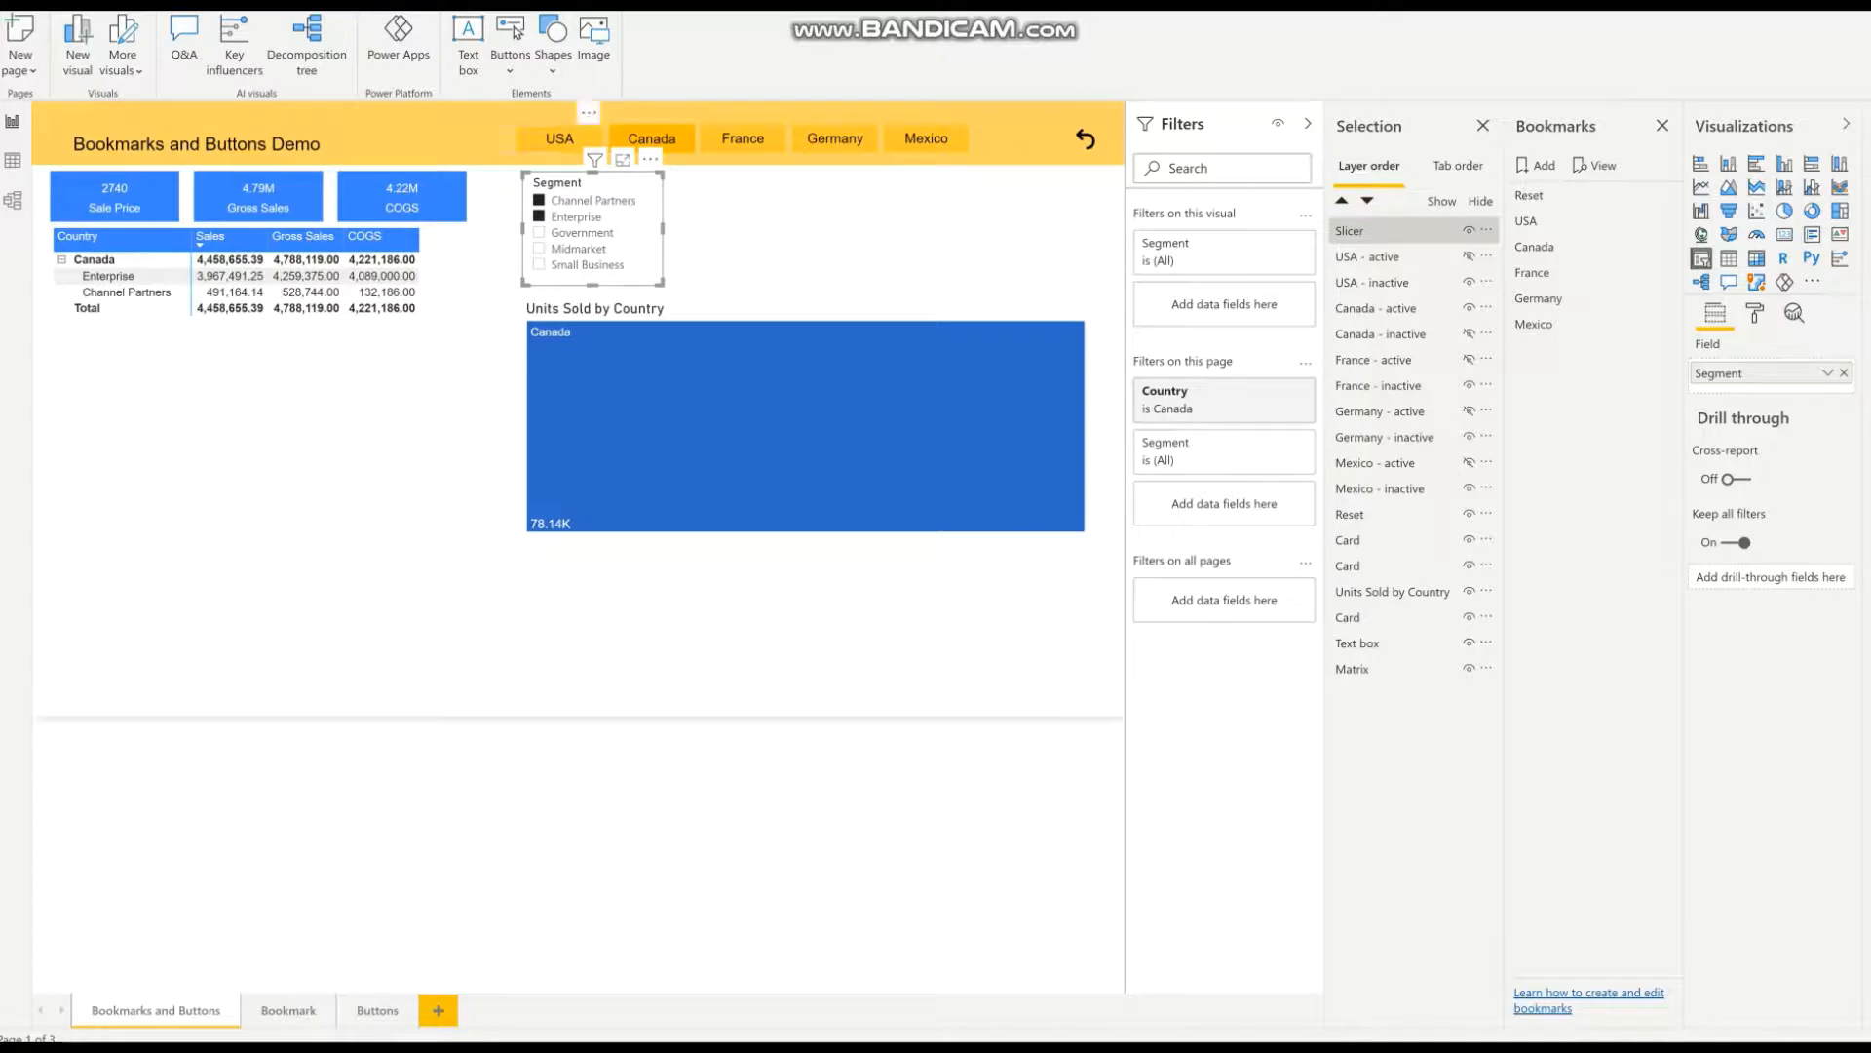
pyautogui.click(1525, 220)
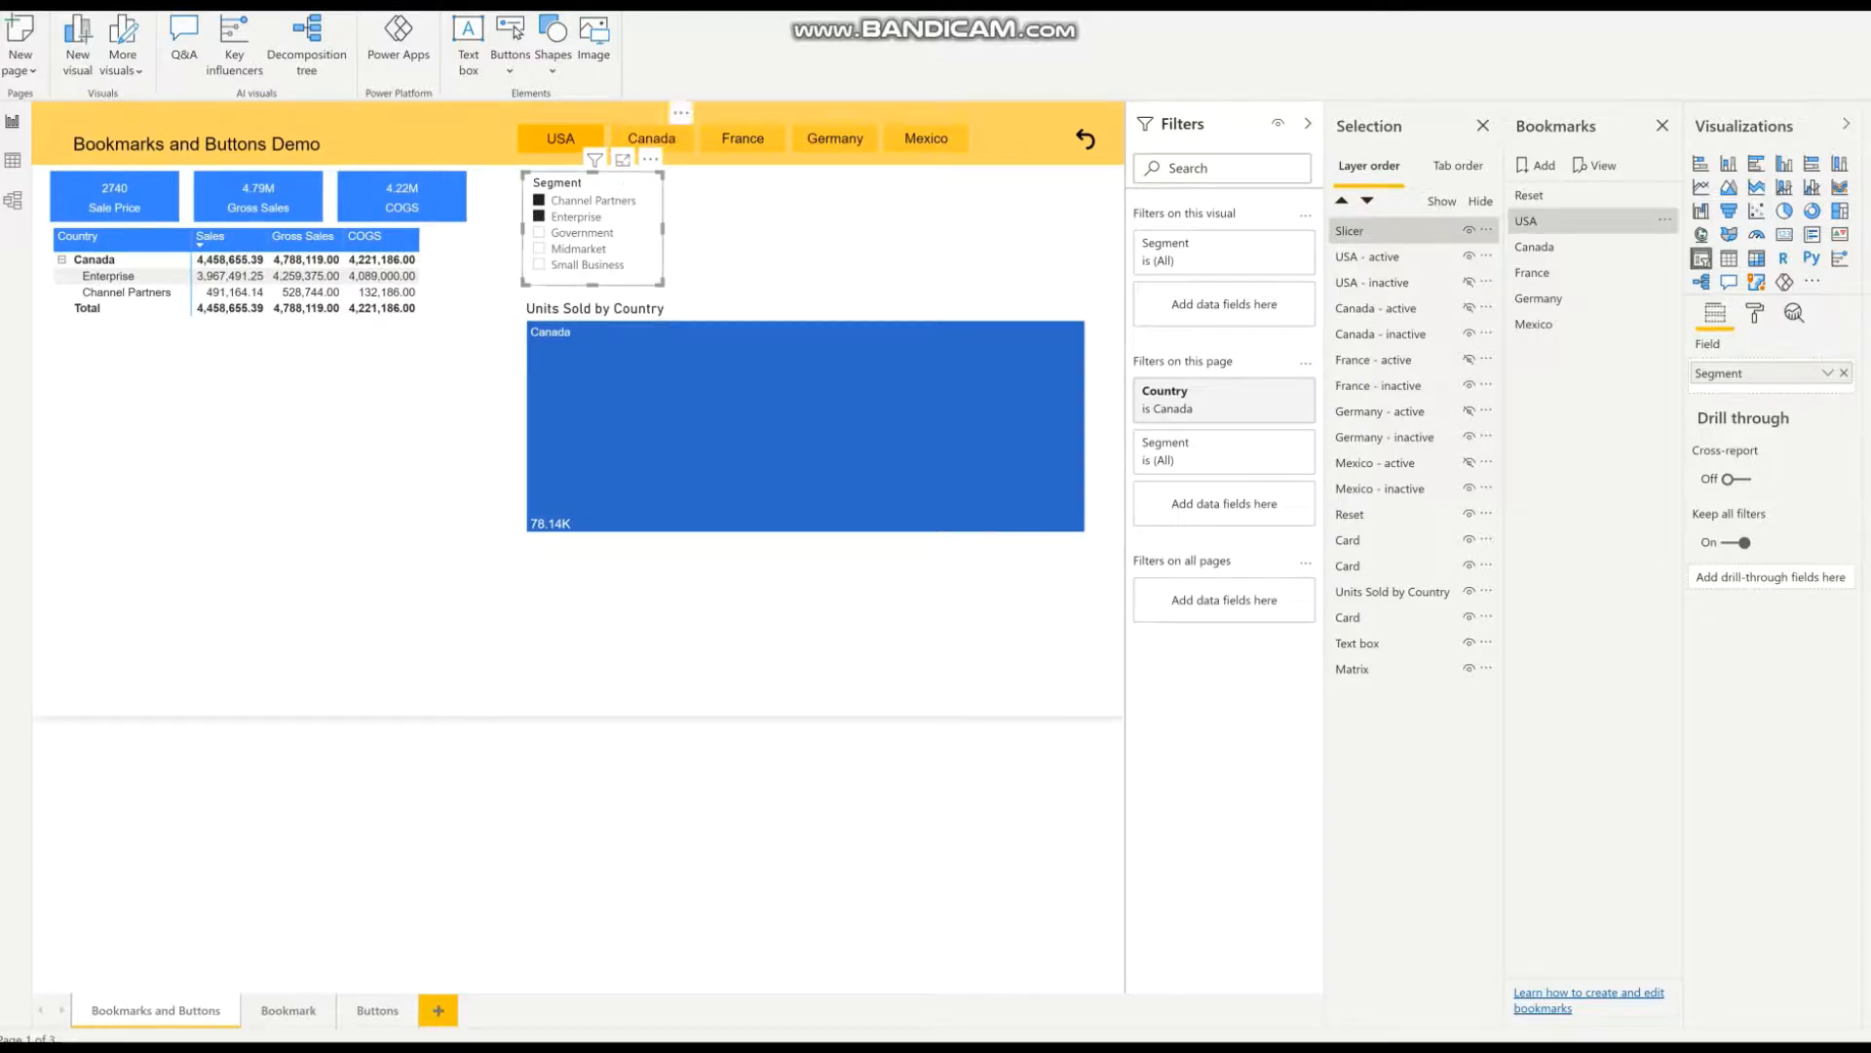
pyautogui.click(1534, 246)
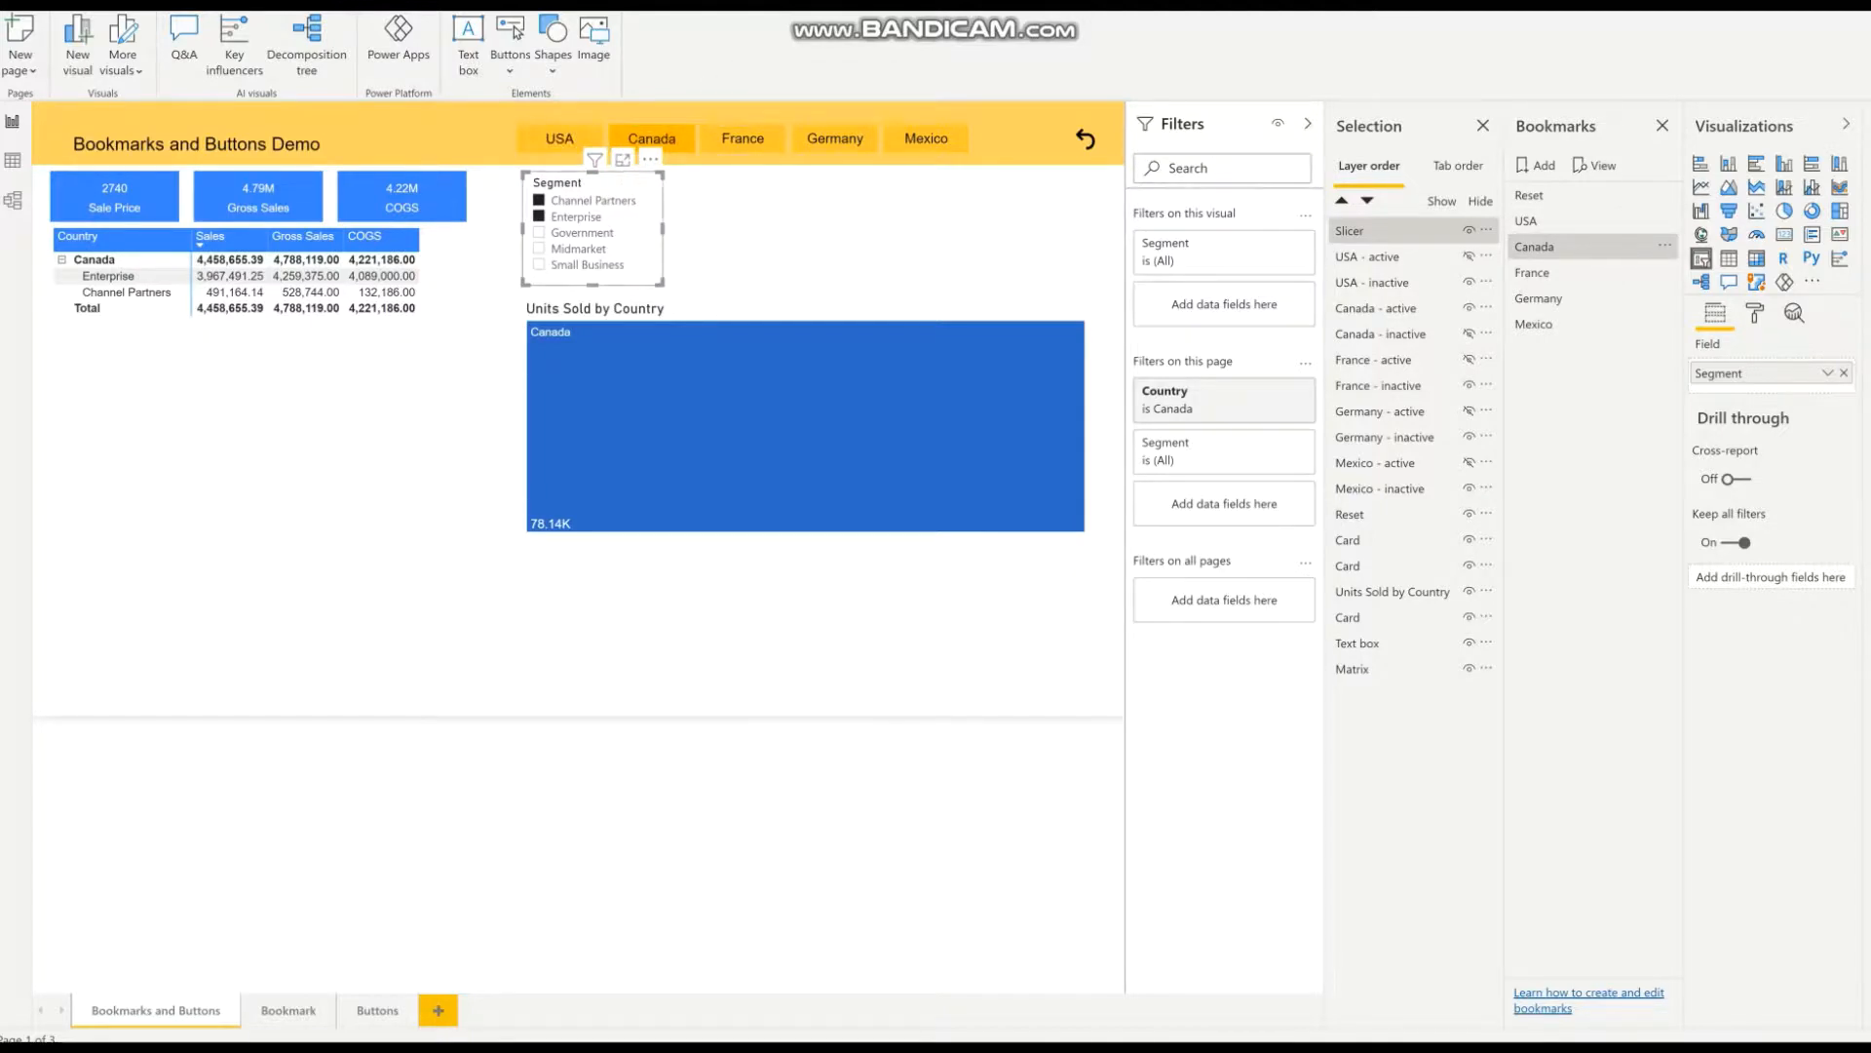
pyautogui.moveTo(743, 137)
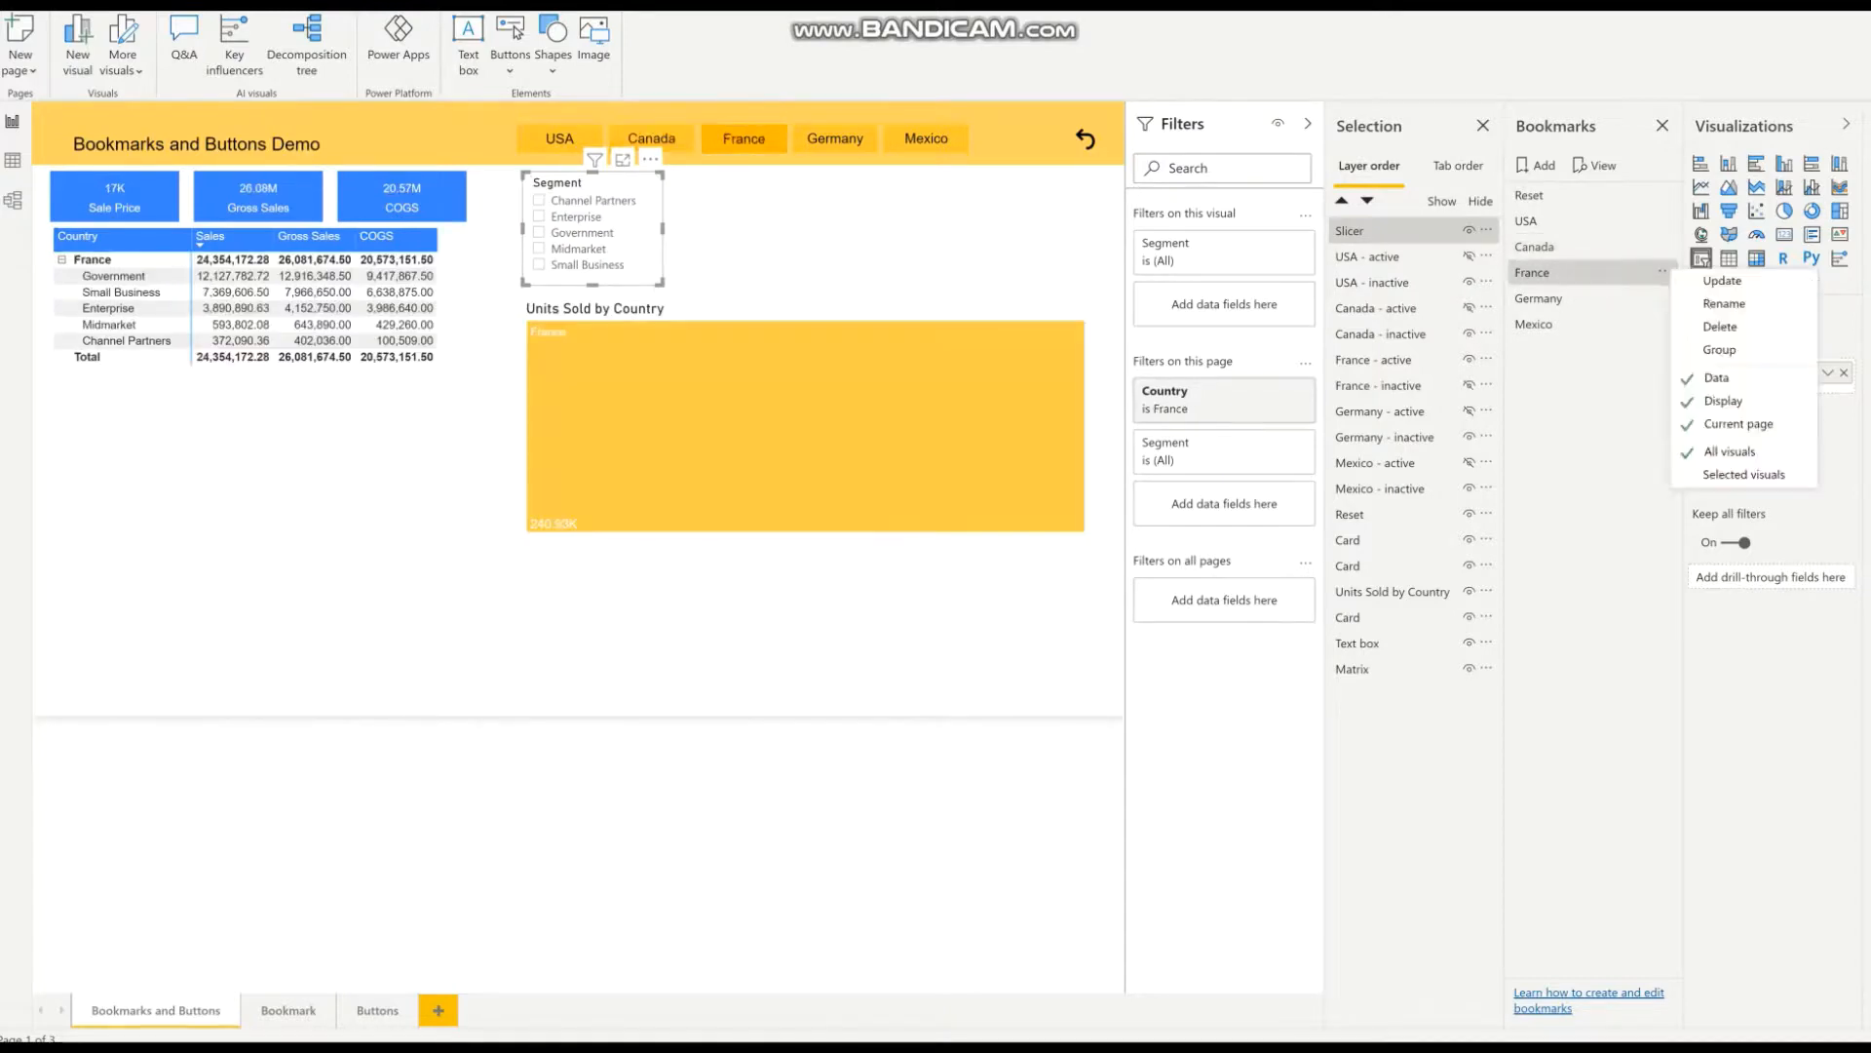
pyautogui.moveTo(1721, 281)
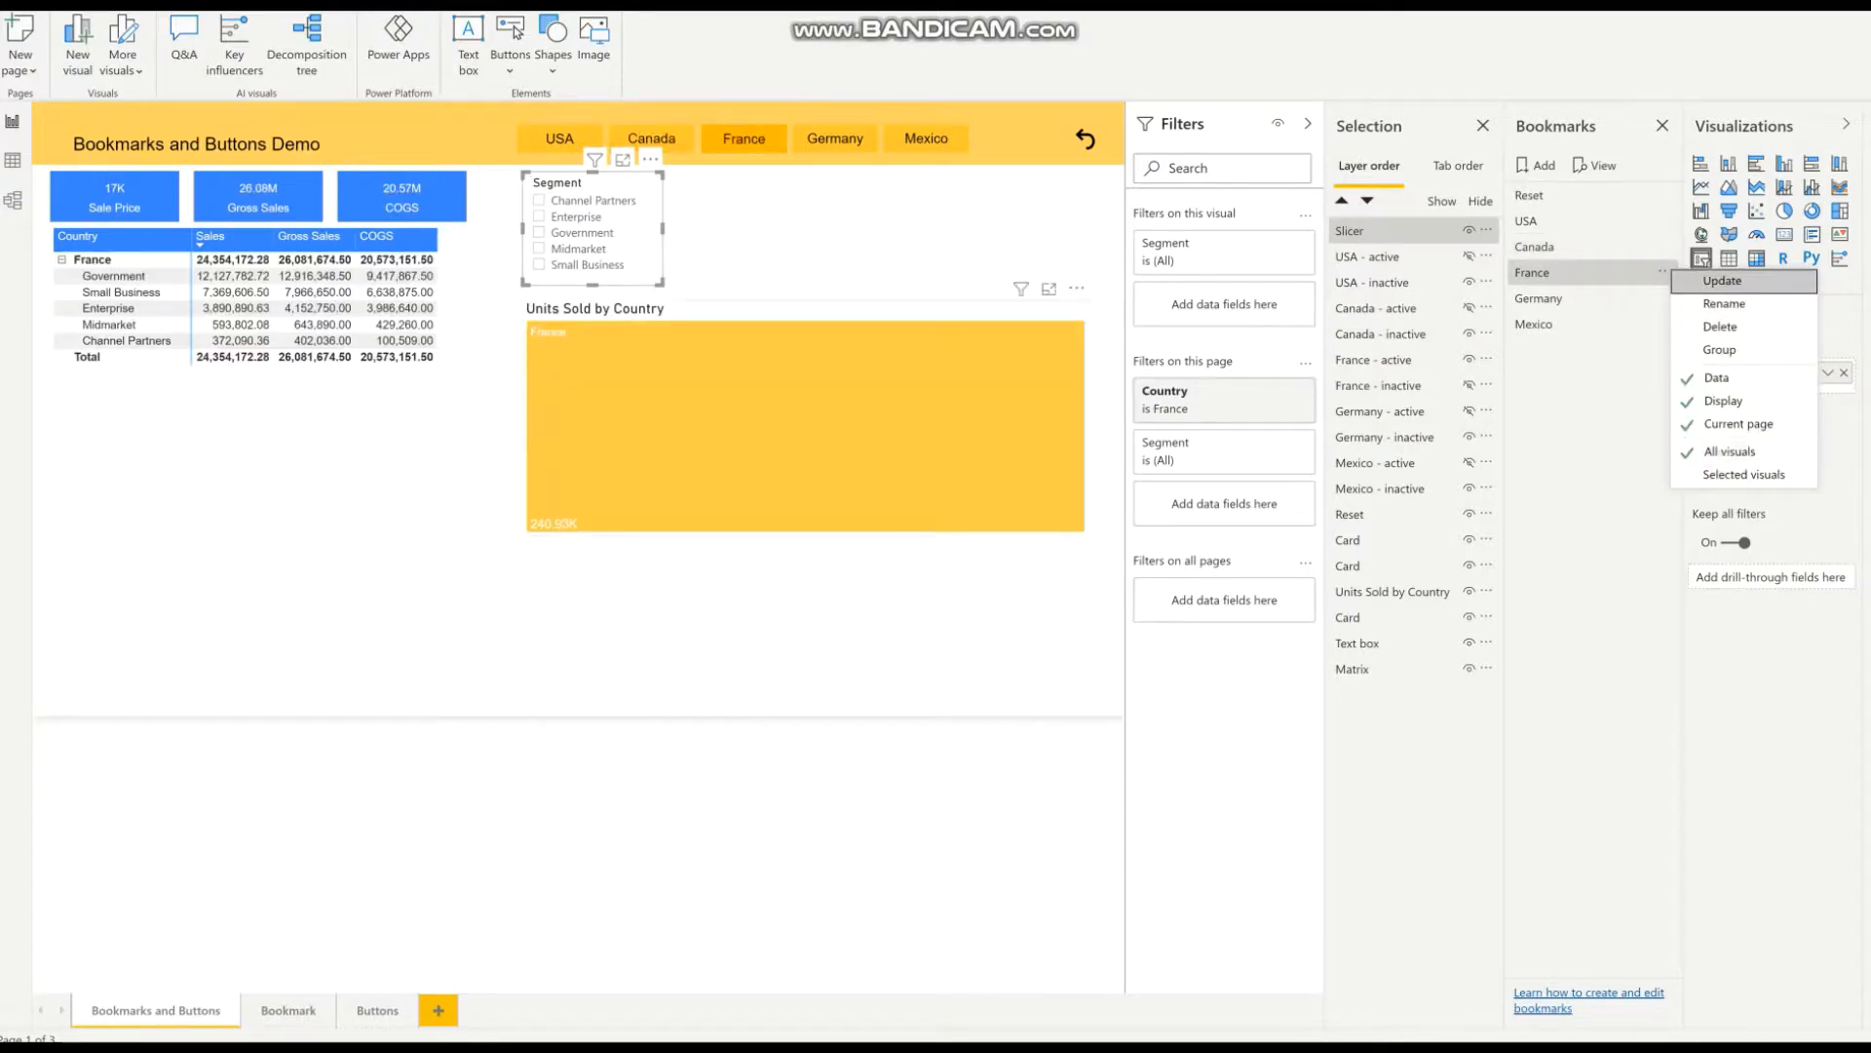